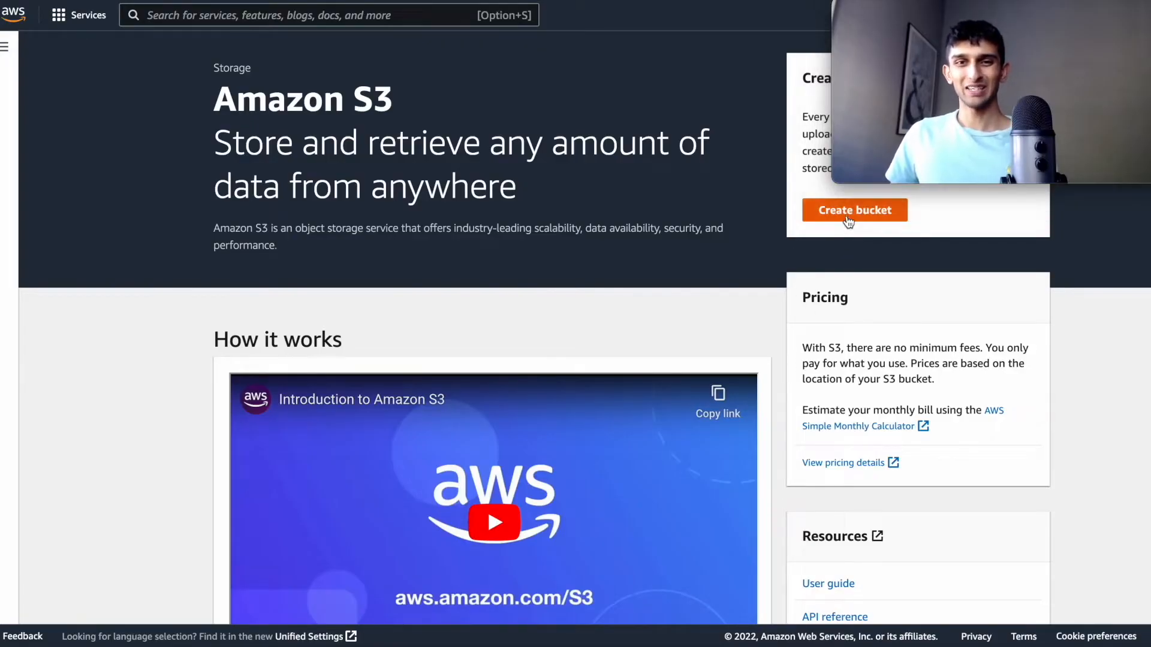
# - Name the new bucket salesforceawsbucket123 in US West (Oregon)
pyautogui.click(854, 210)
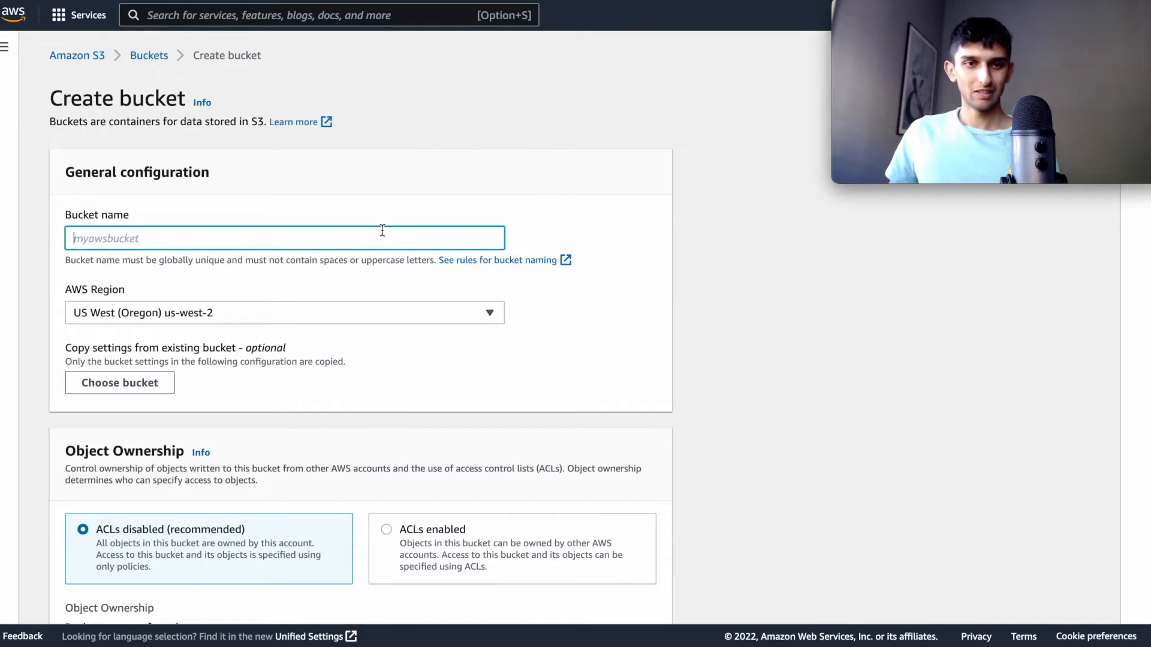
pyautogui.write('salesfo')
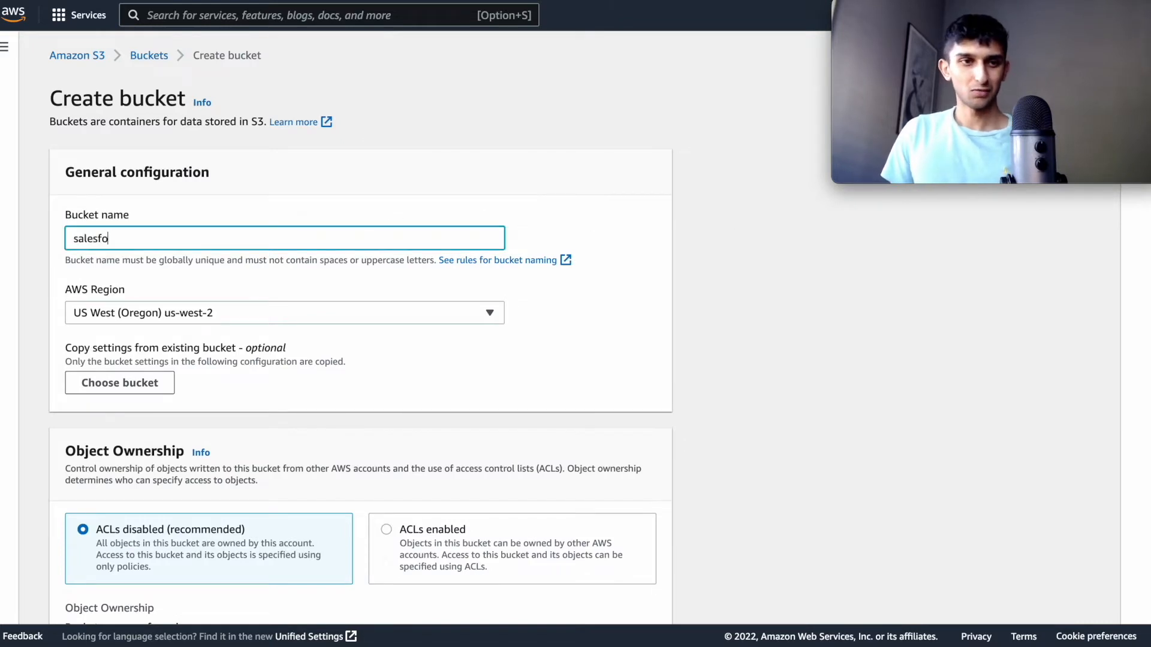
pyautogui.write('rceaws')
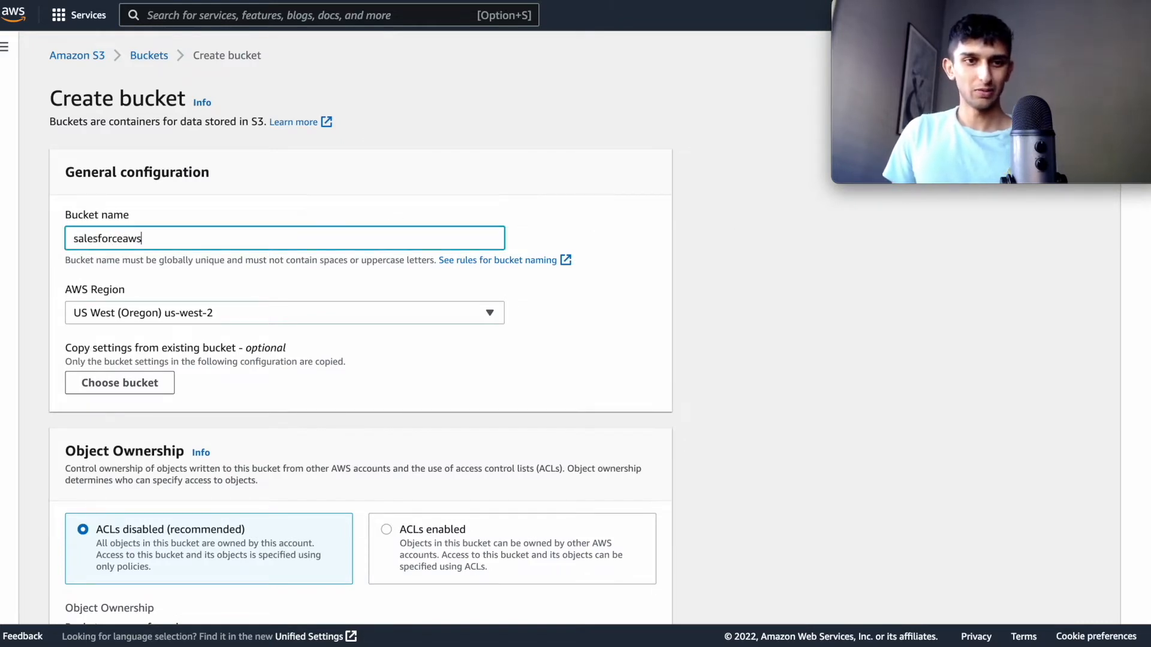
pyautogui.write('bucke')
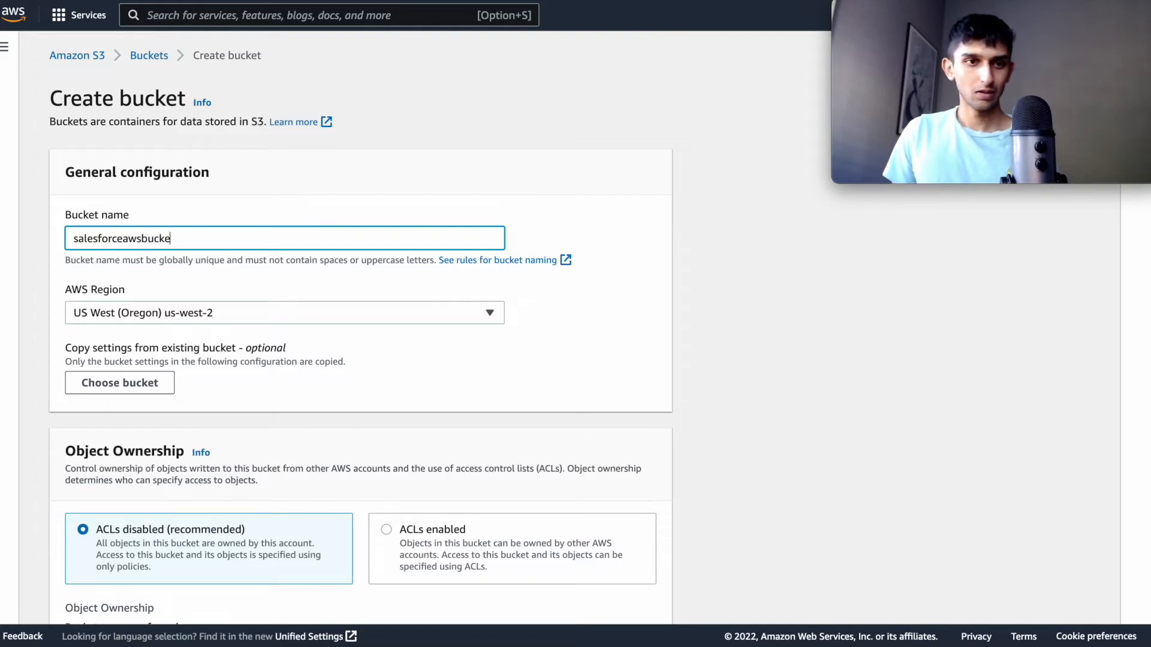
pyautogui.write('t123')
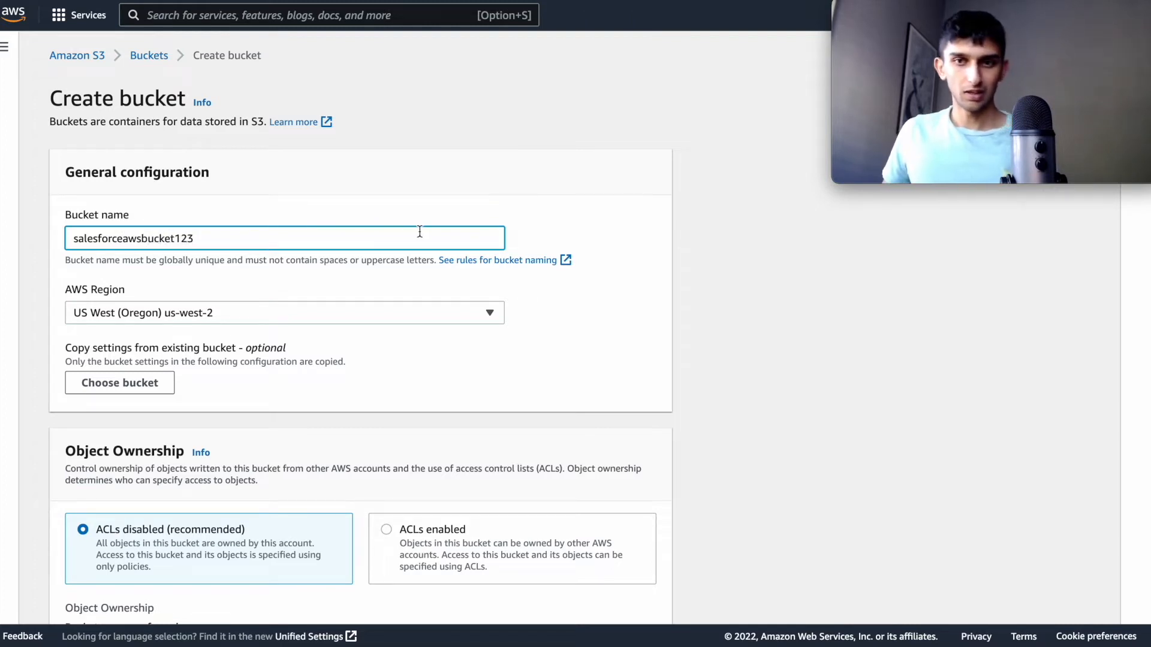
# - Create the bucket keeping all the default settings
pyautogui.scroll(-3)
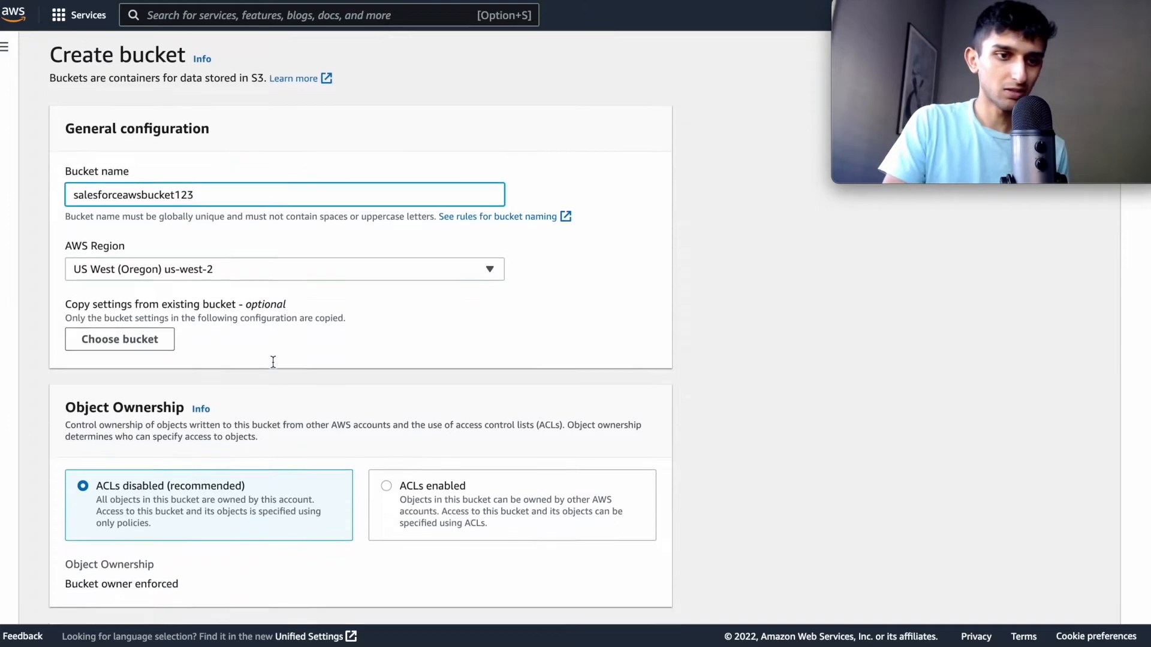
pyautogui.scroll(-3)
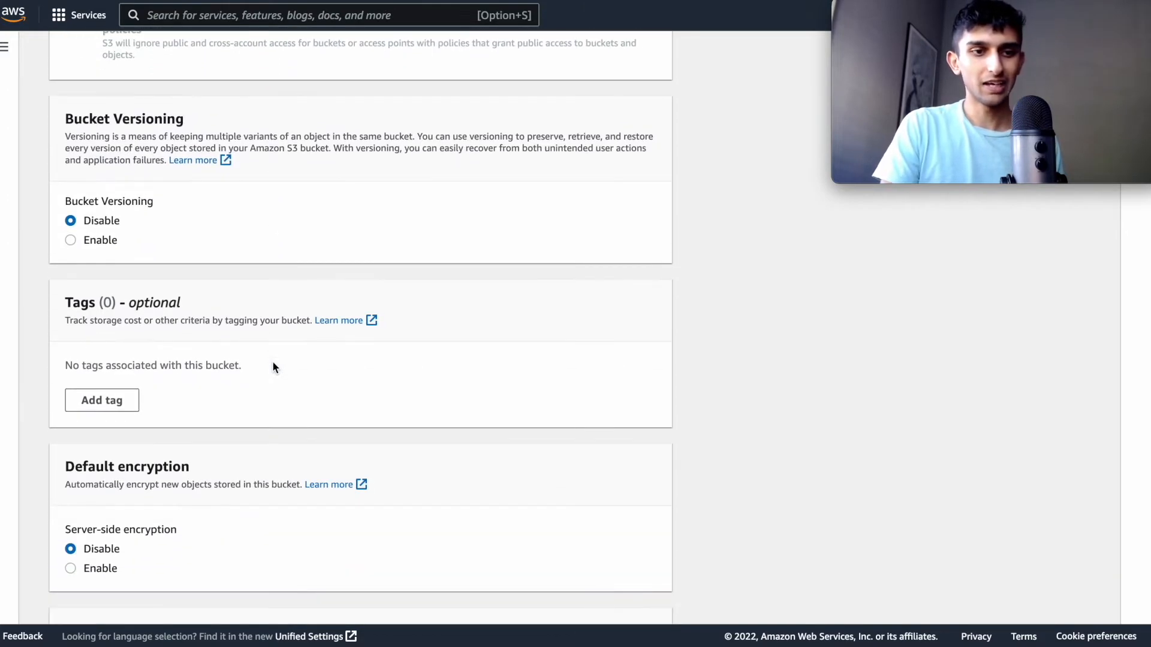
pyautogui.scroll(-3)
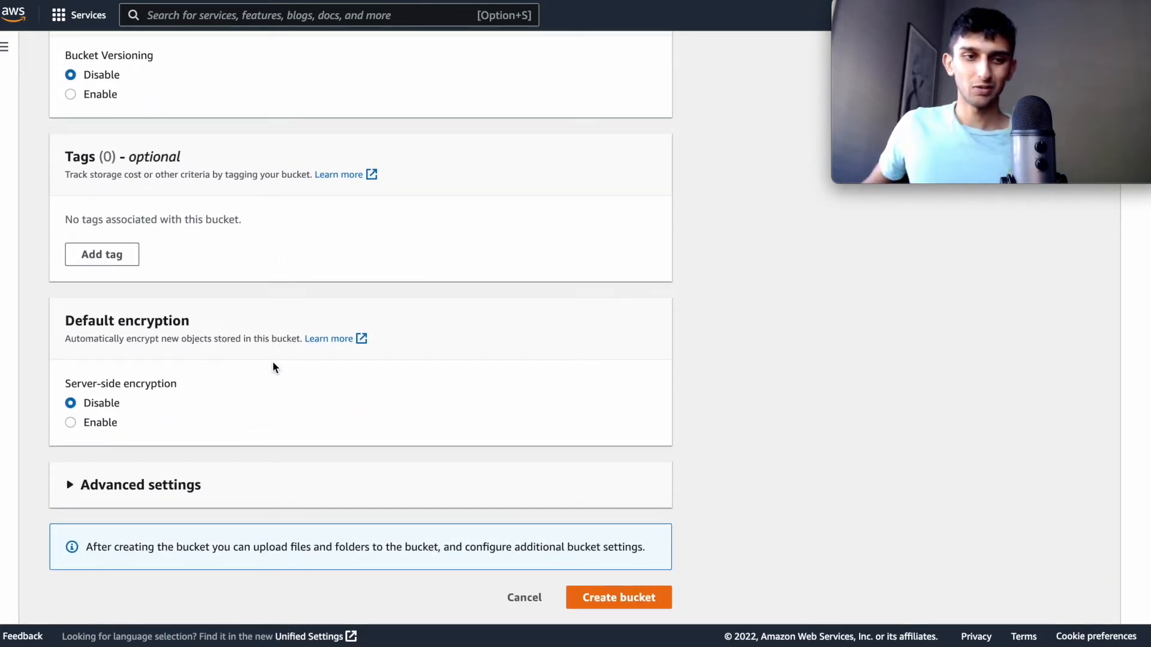
pyautogui.click(619, 597)
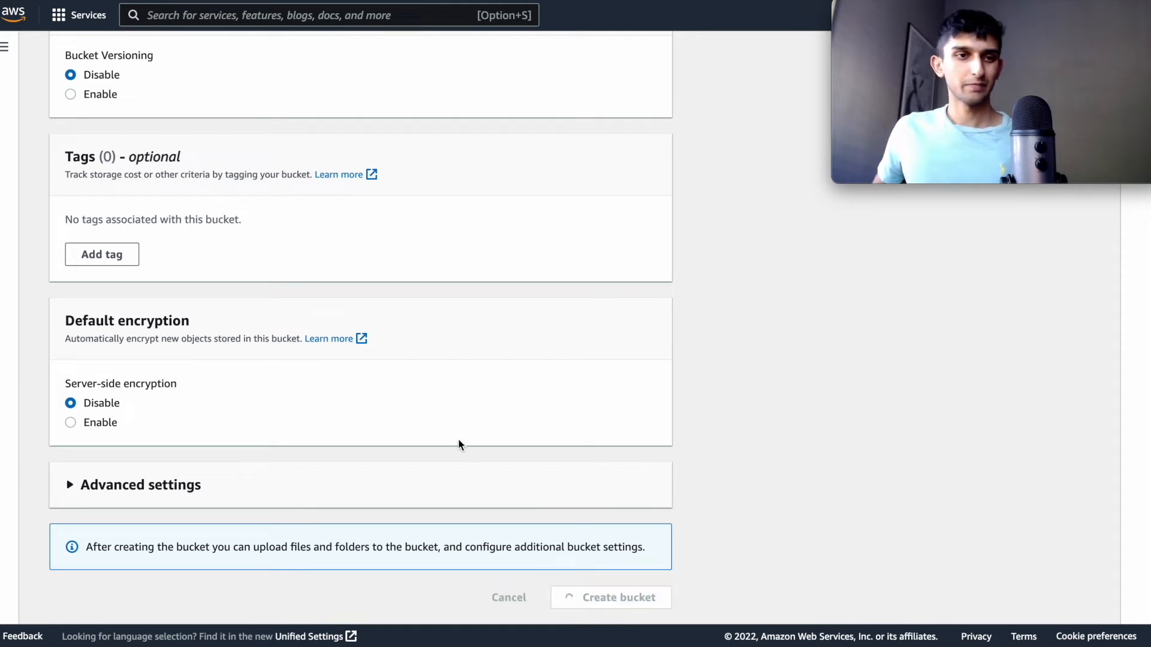
pyautogui.click(618, 597)
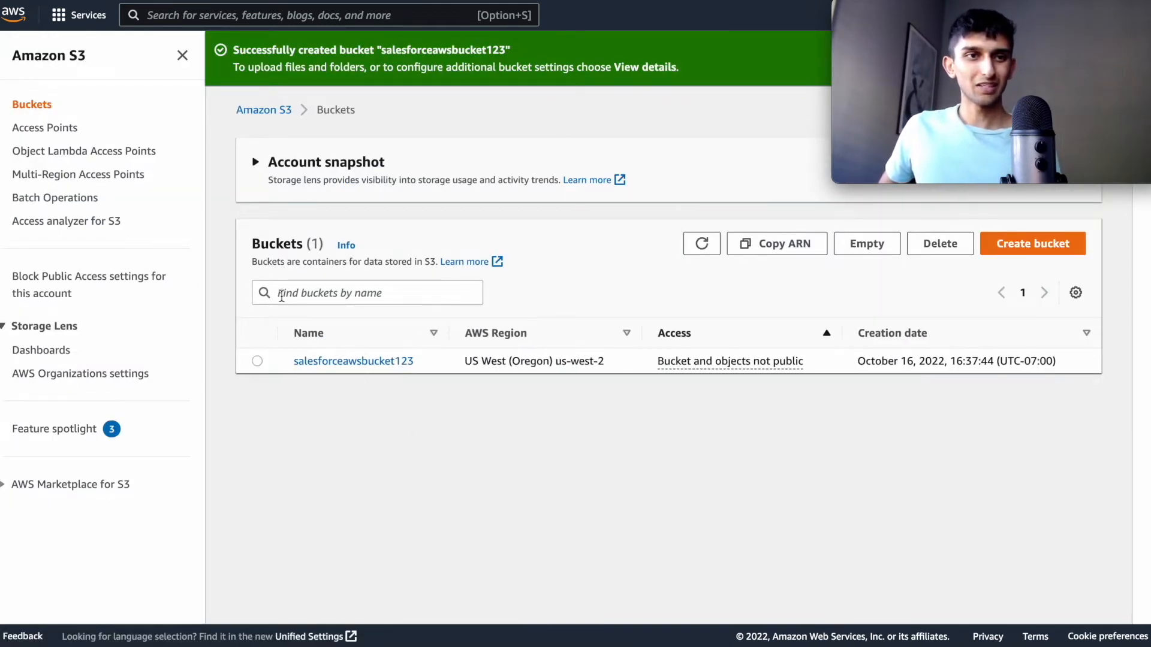
# - Find Amazon AppFlow and begin a new flow named salesforcetoaws
pyautogui.click(315, 15)
pyautogui.write('appflow')
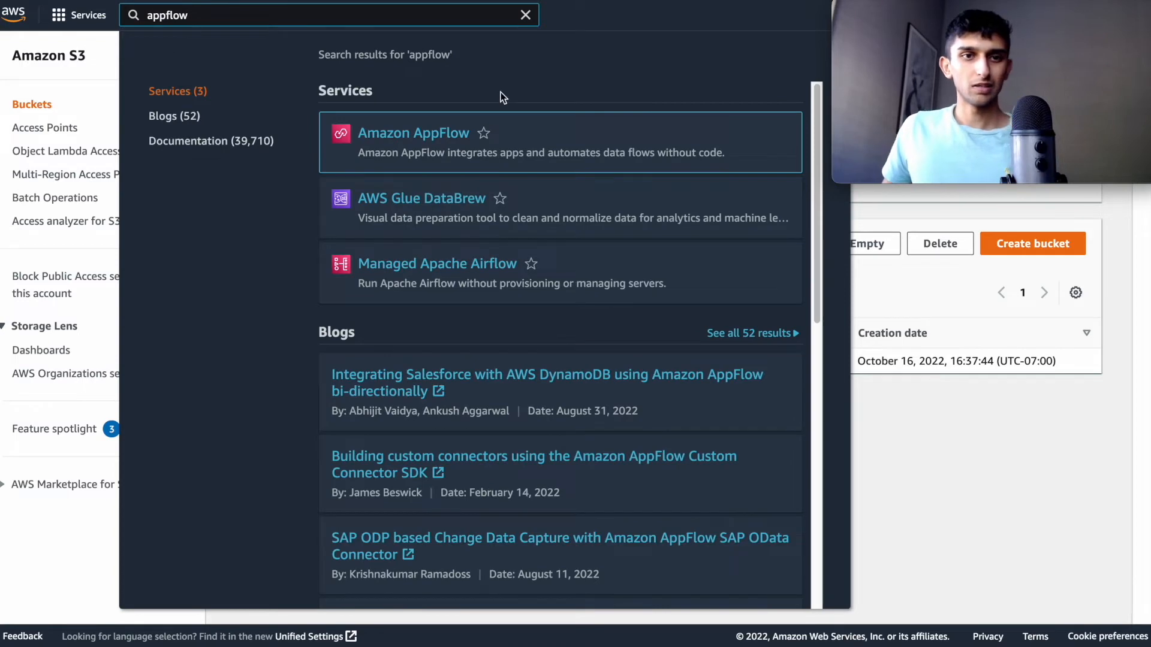
pyautogui.click(414, 133)
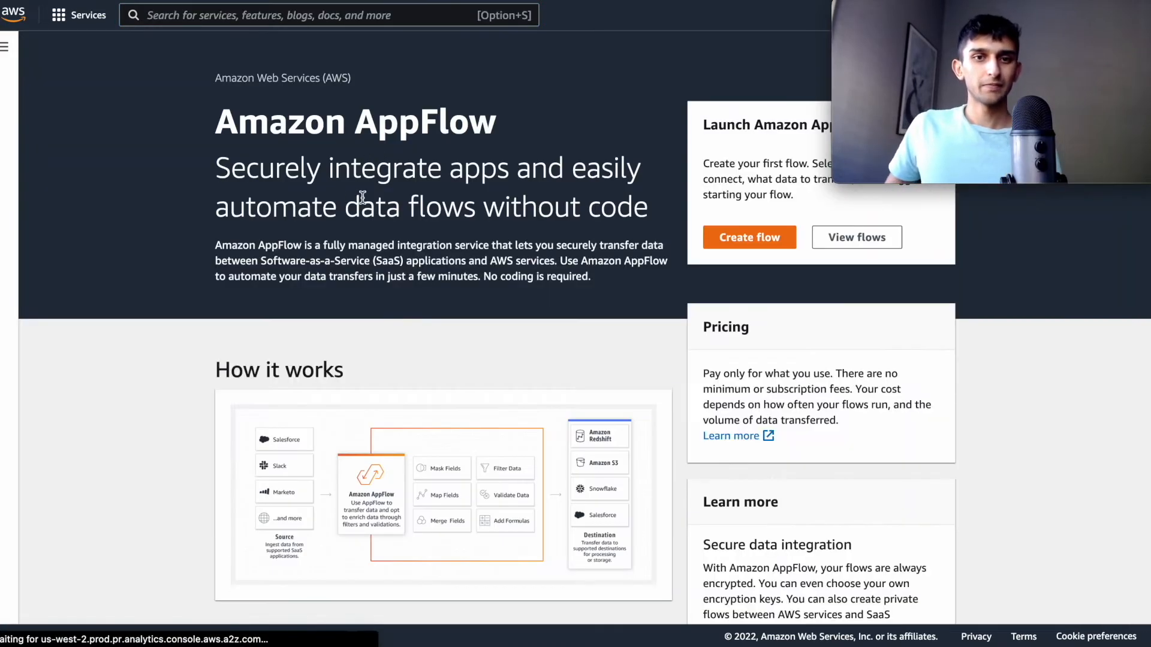
pyautogui.click(748, 237)
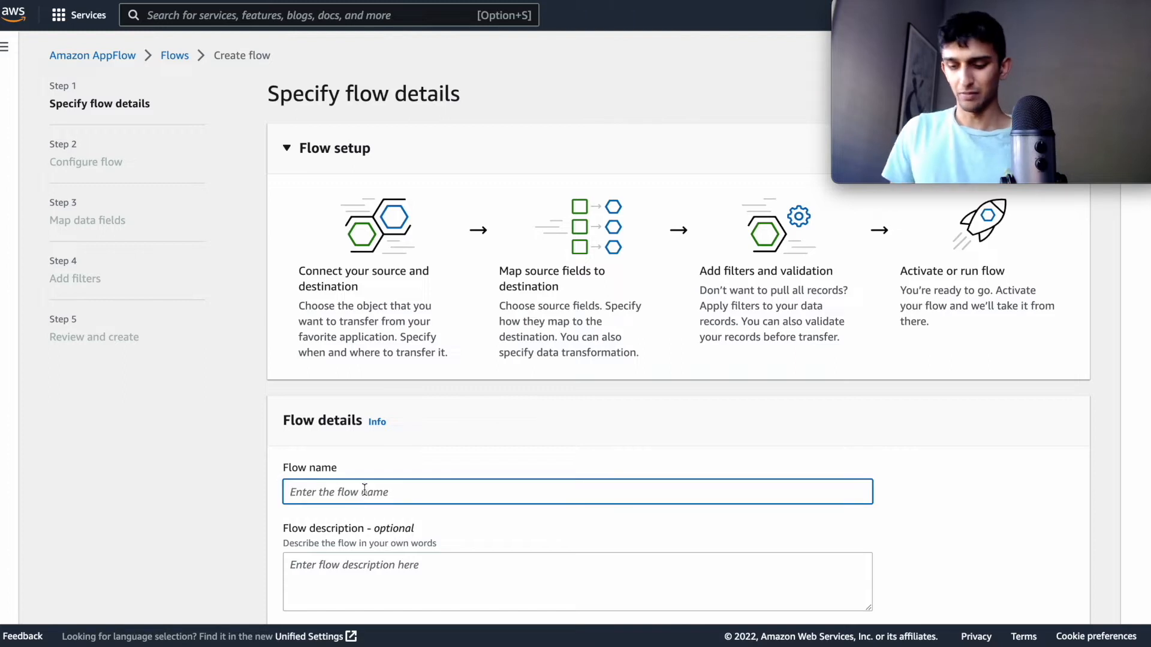
pyautogui.write('salesforcet')
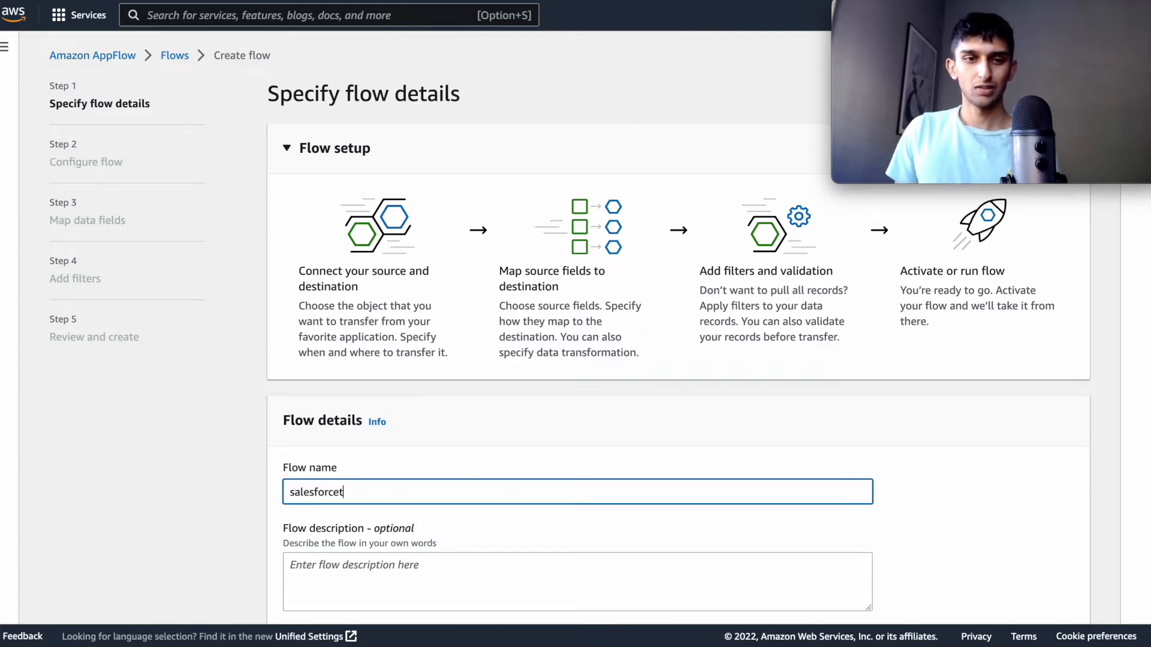
pyautogui.write('oaws')
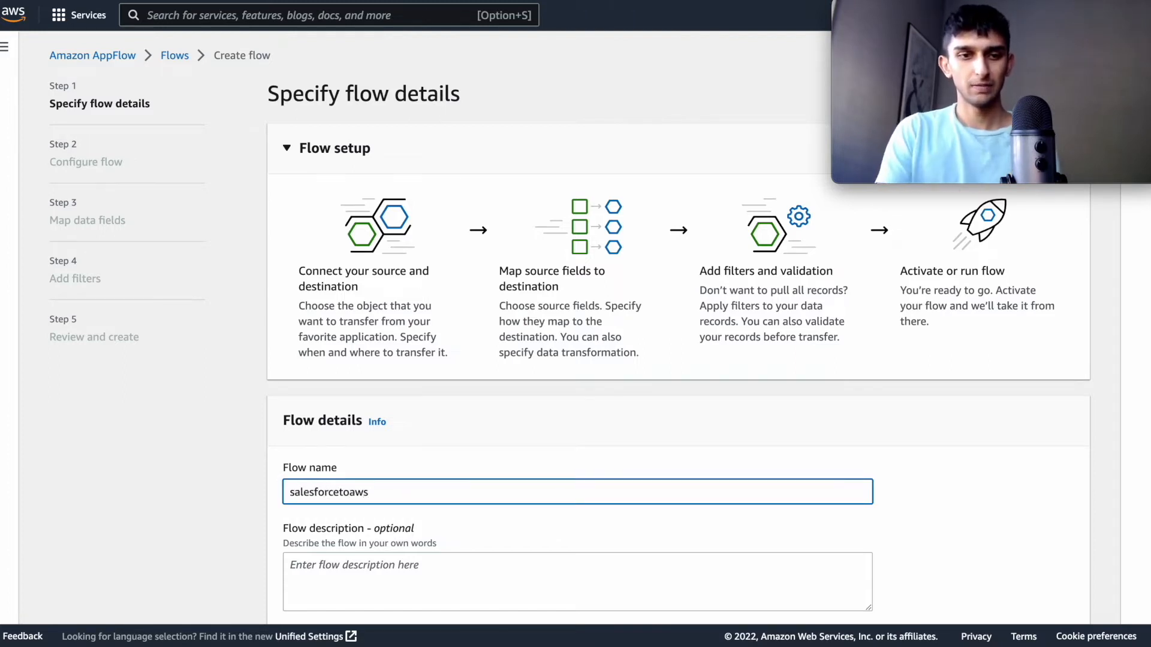
pyautogui.scroll(-3)
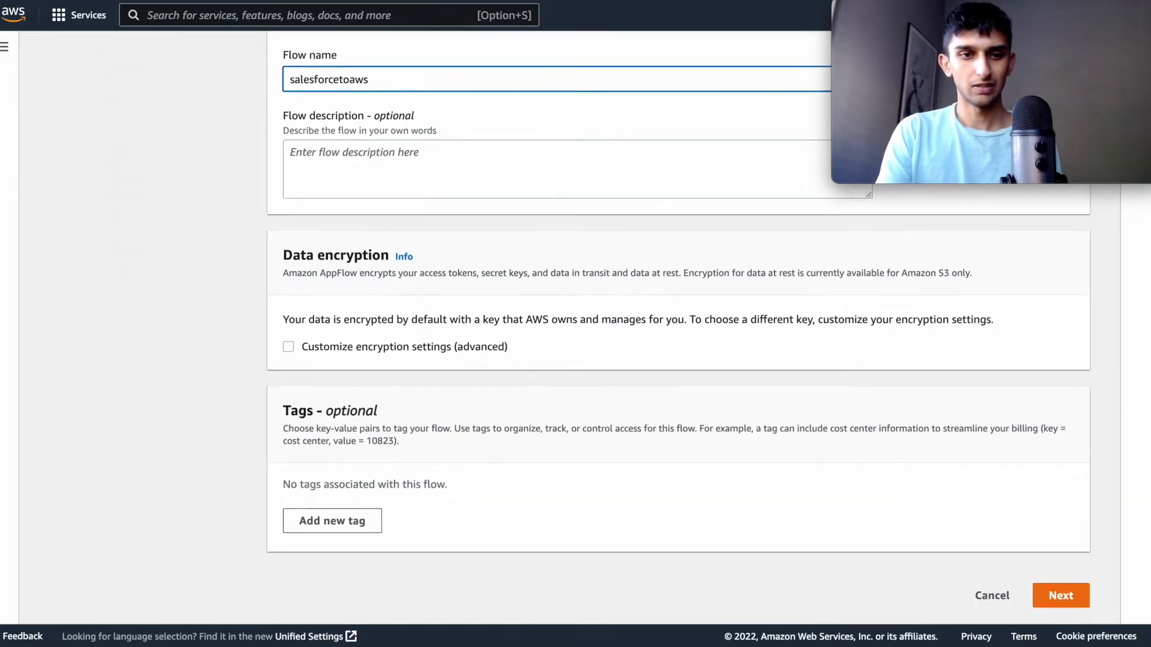
# - Make Salesforce the flow's source with a new connection named salesforce
pyautogui.click(1060, 596)
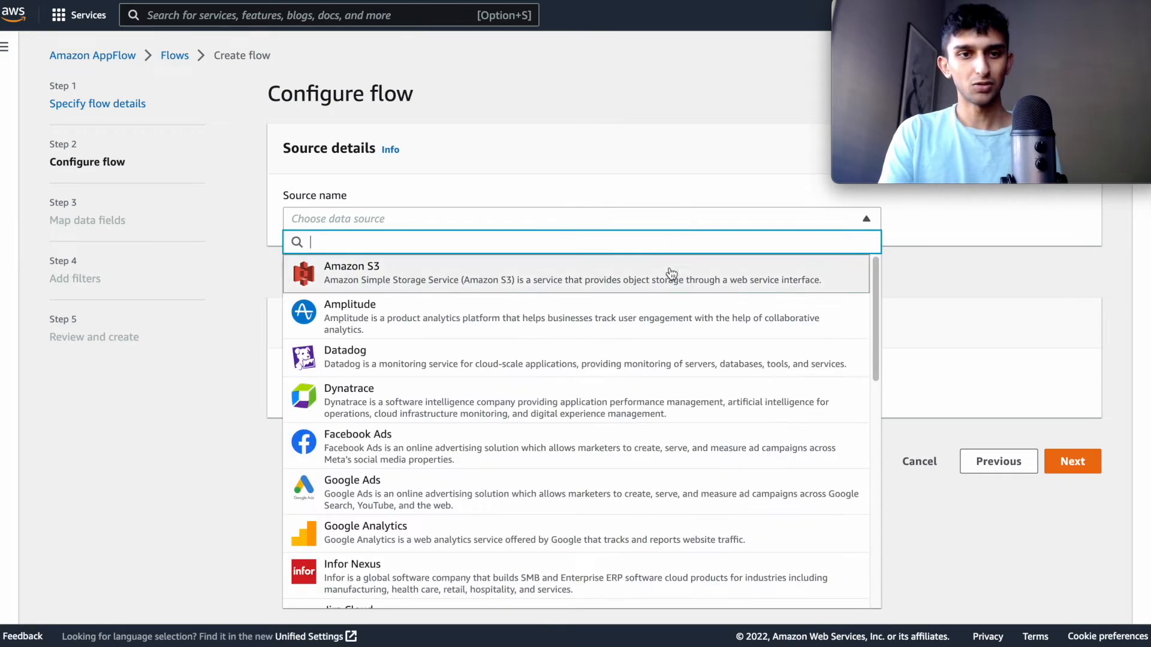
pyautogui.scroll(-3)
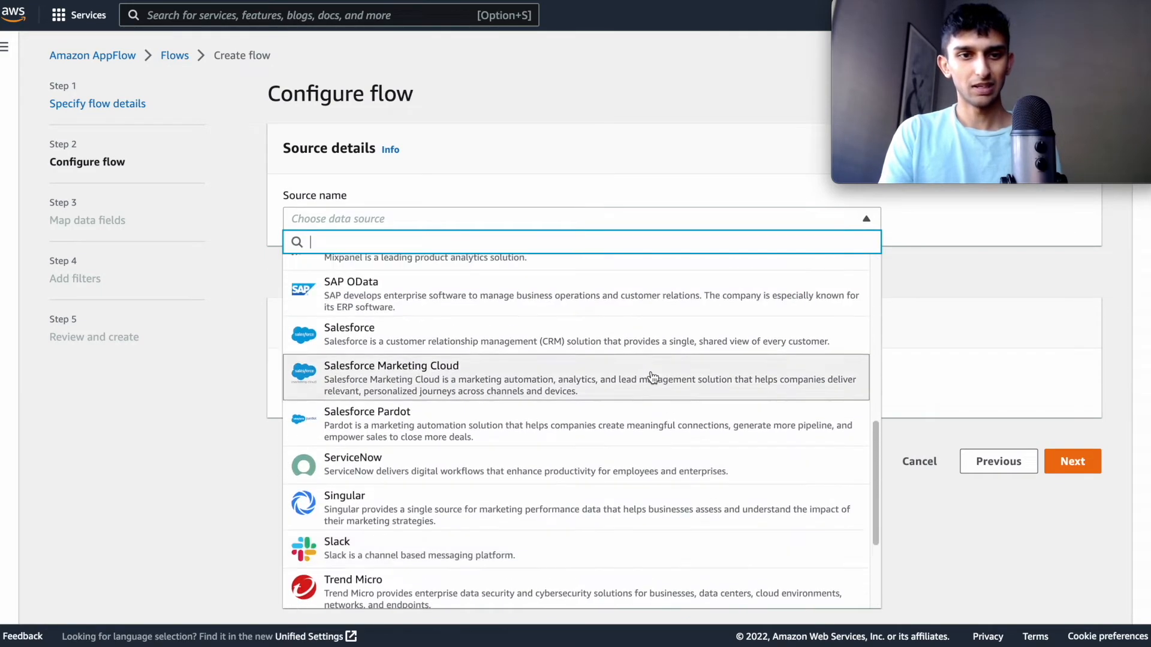
pyautogui.click(349, 327)
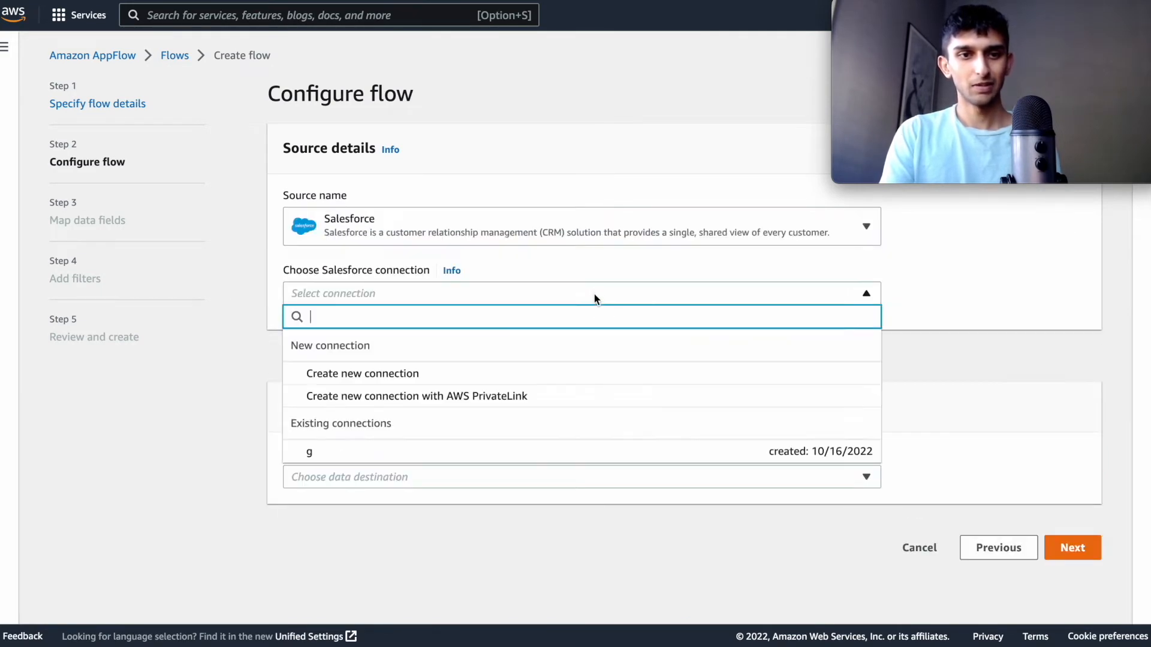
pyautogui.moveTo(516, 378)
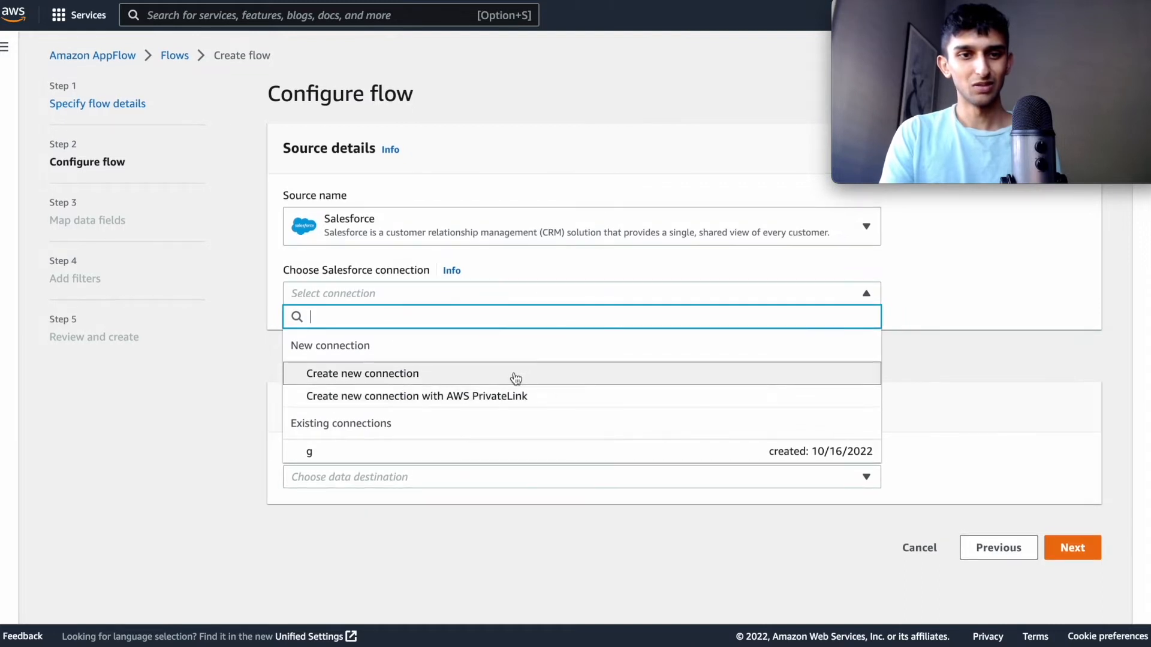
pyautogui.click(362, 373)
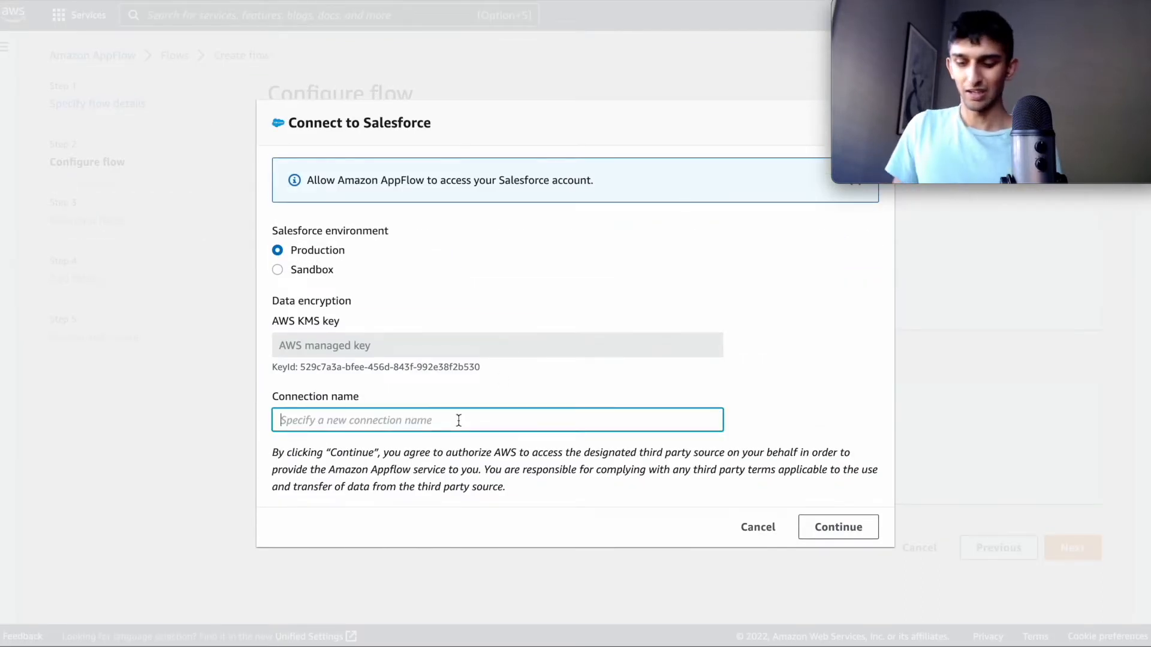
pyautogui.write('c')
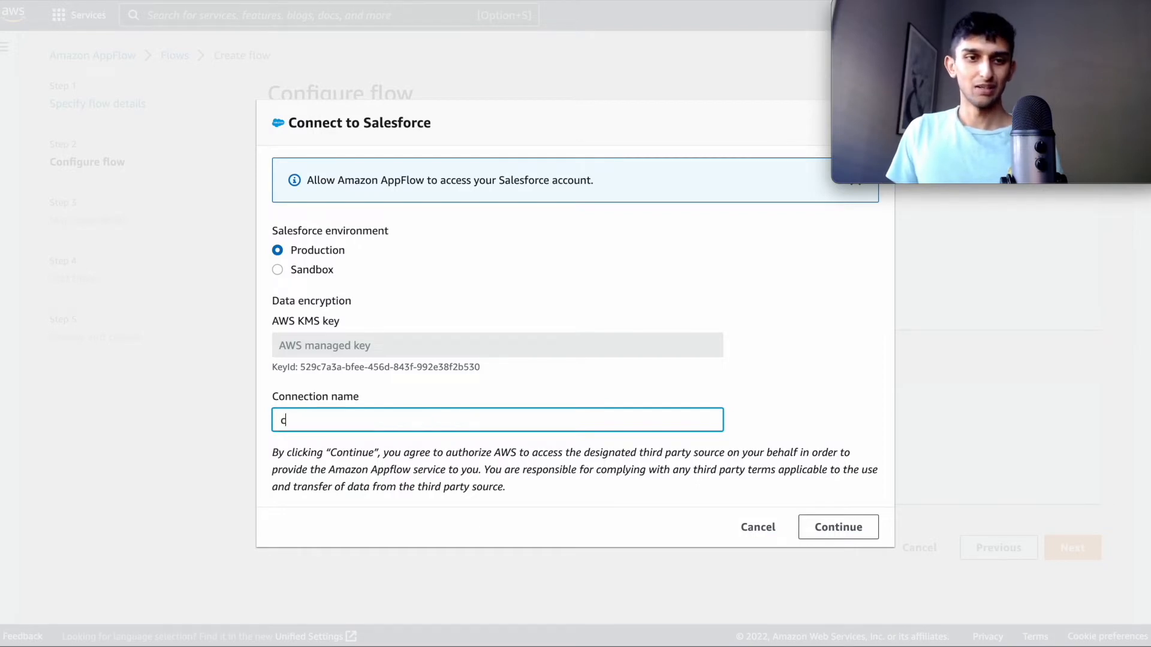
pyautogui.press('Backspace')
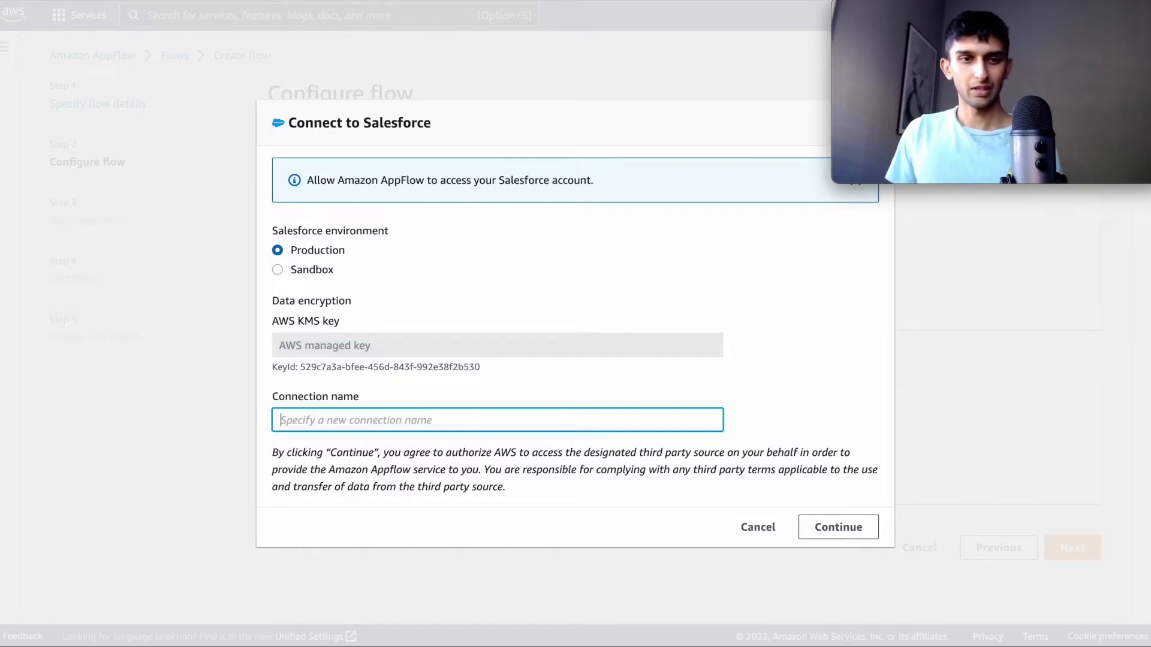
pyautogui.write('salesforce')
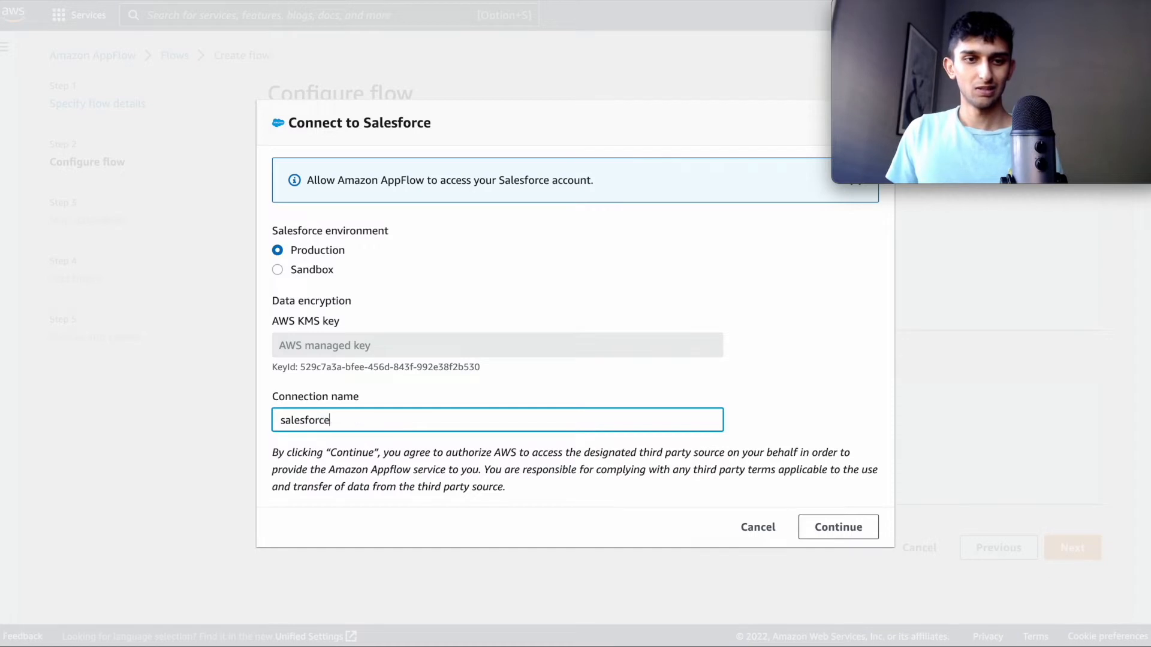
# - Log in to Salesforce and allow Amazon AppFlow access to the account
pyautogui.click(838, 526)
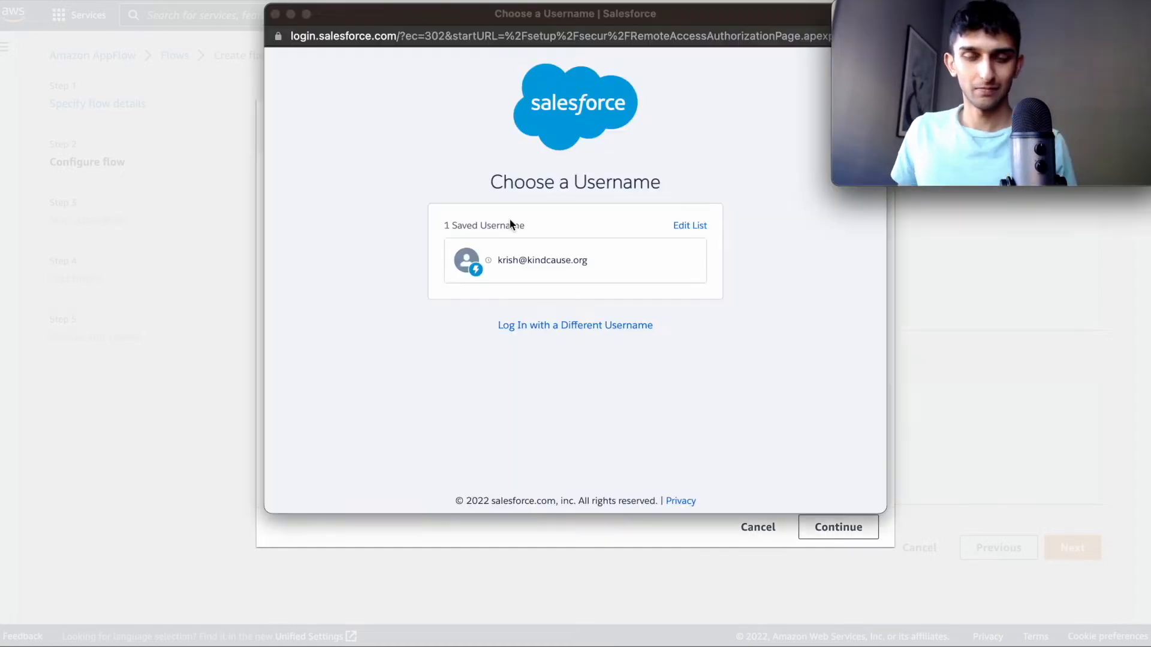
pyautogui.moveTo(565, 250)
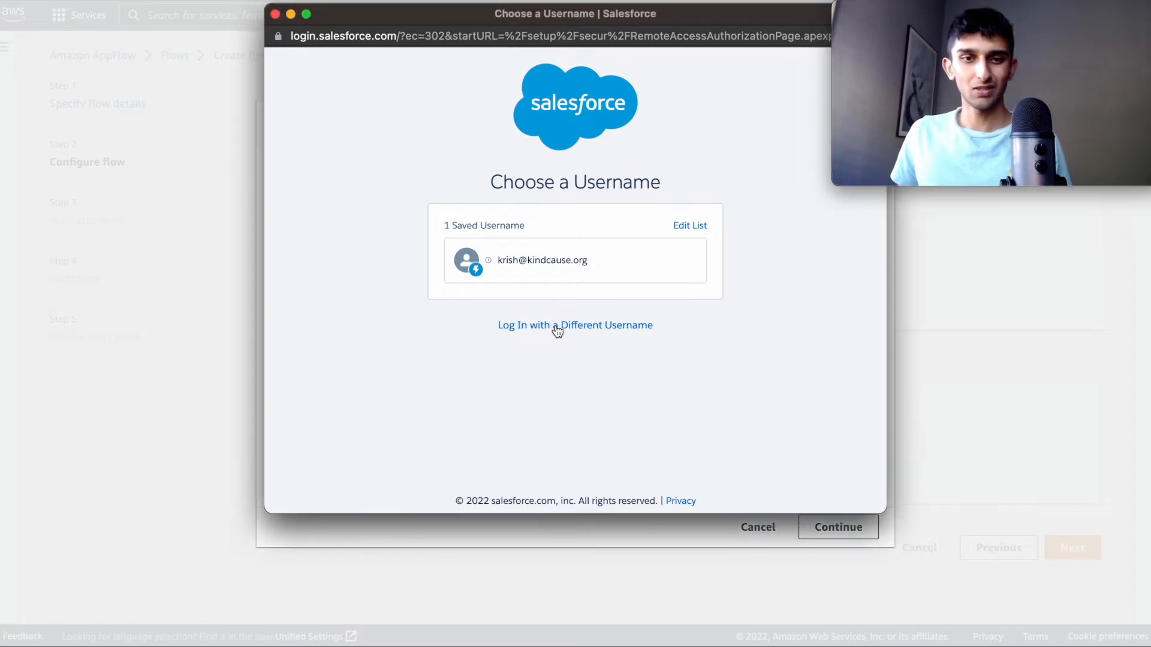
pyautogui.click(575, 325)
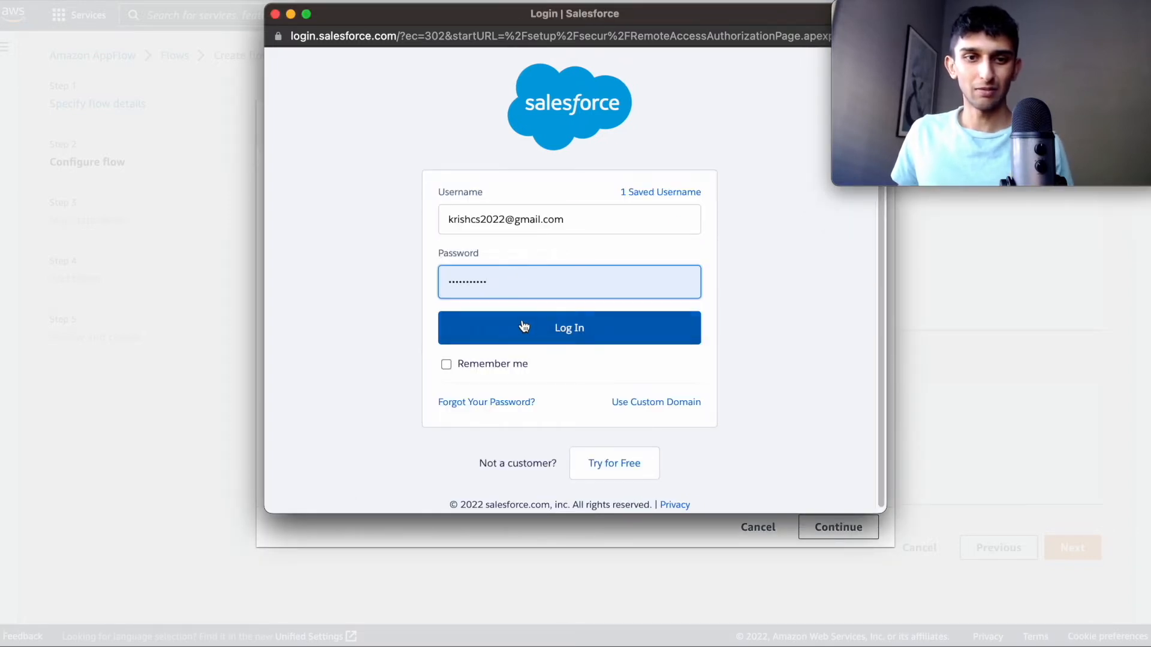
pyautogui.click(569, 328)
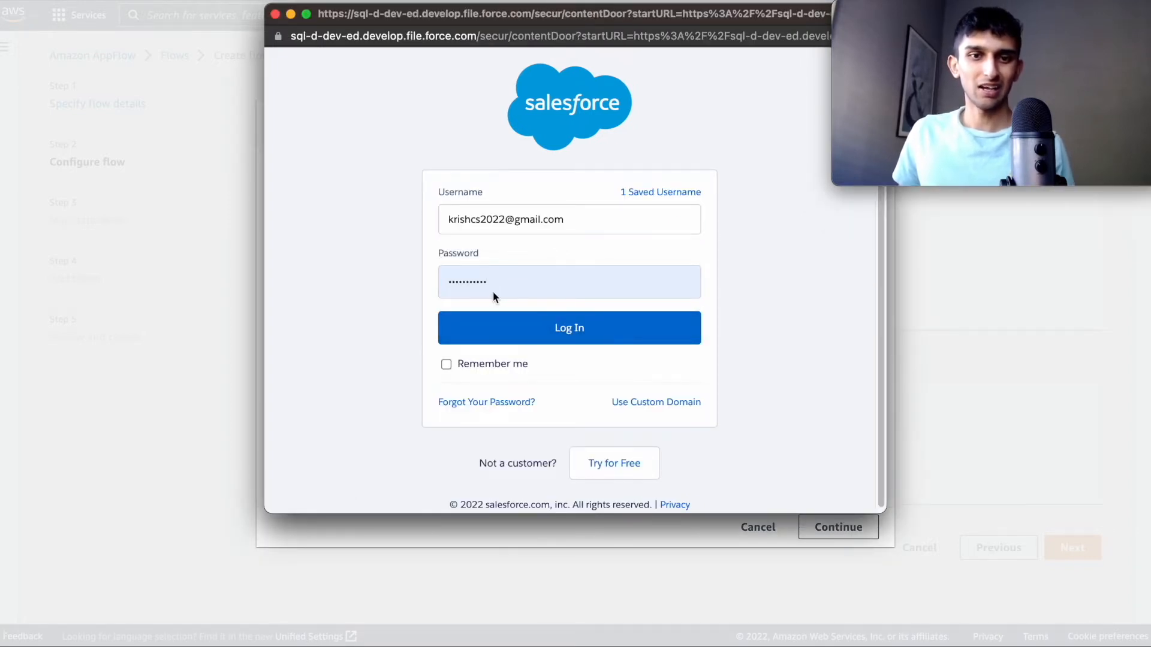
pyautogui.click(568, 327)
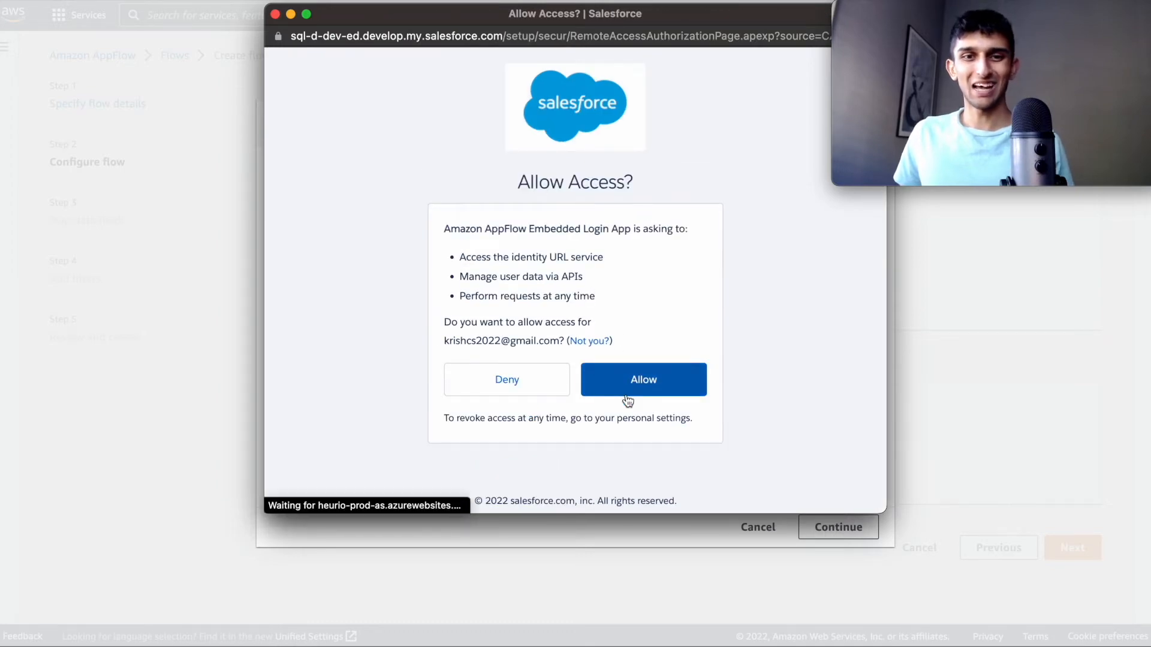
pyautogui.click(643, 380)
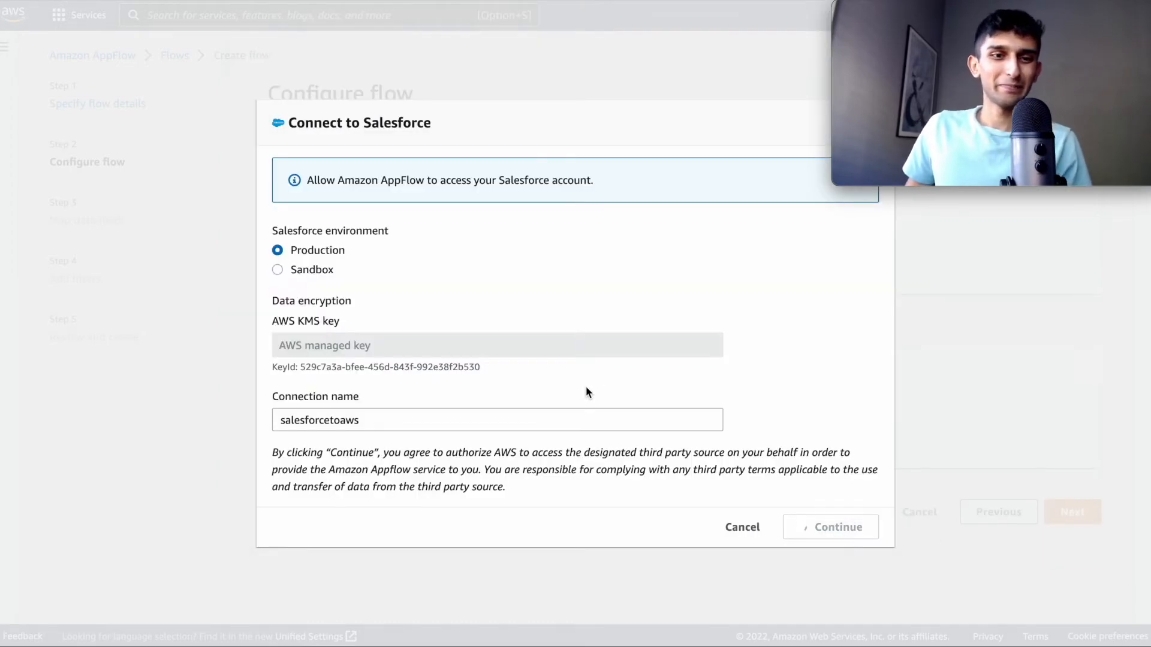
# - Complete the connection and choose the Account object from Salesforce
pyautogui.click(837, 528)
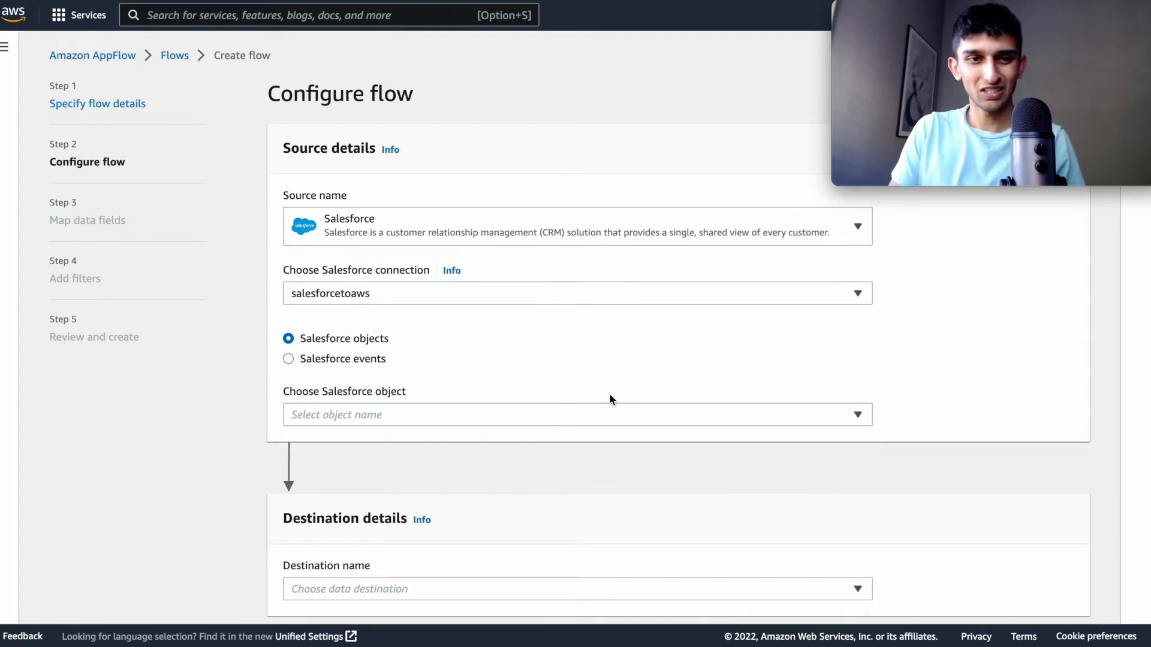
pyautogui.scroll(-3)
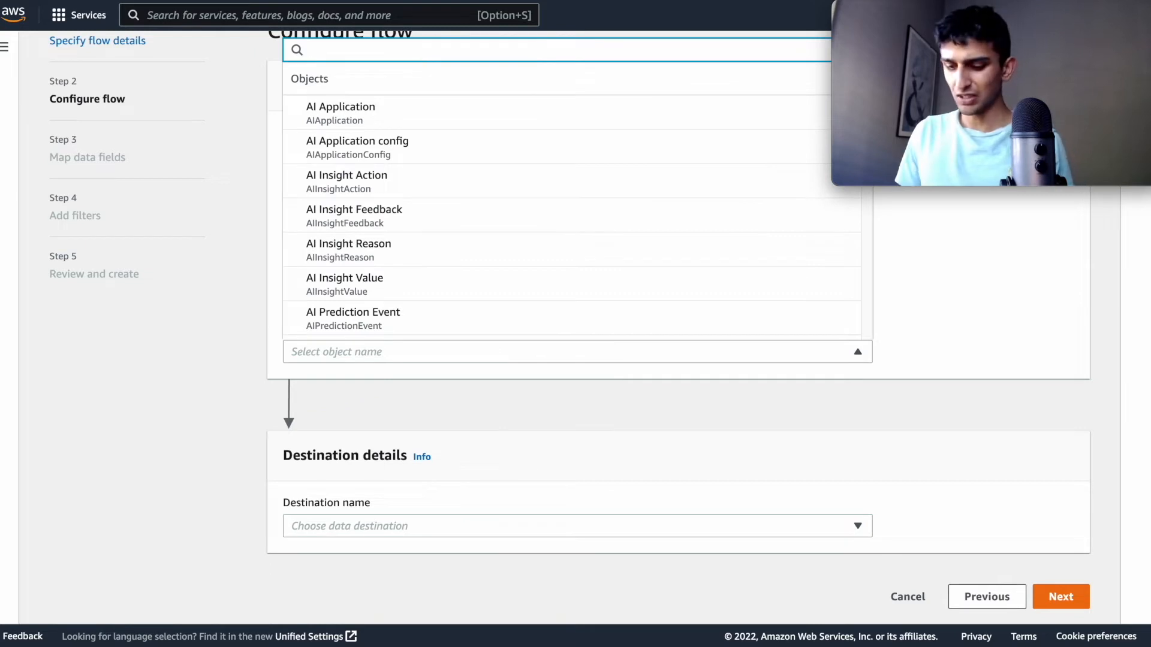
pyautogui.write('account')
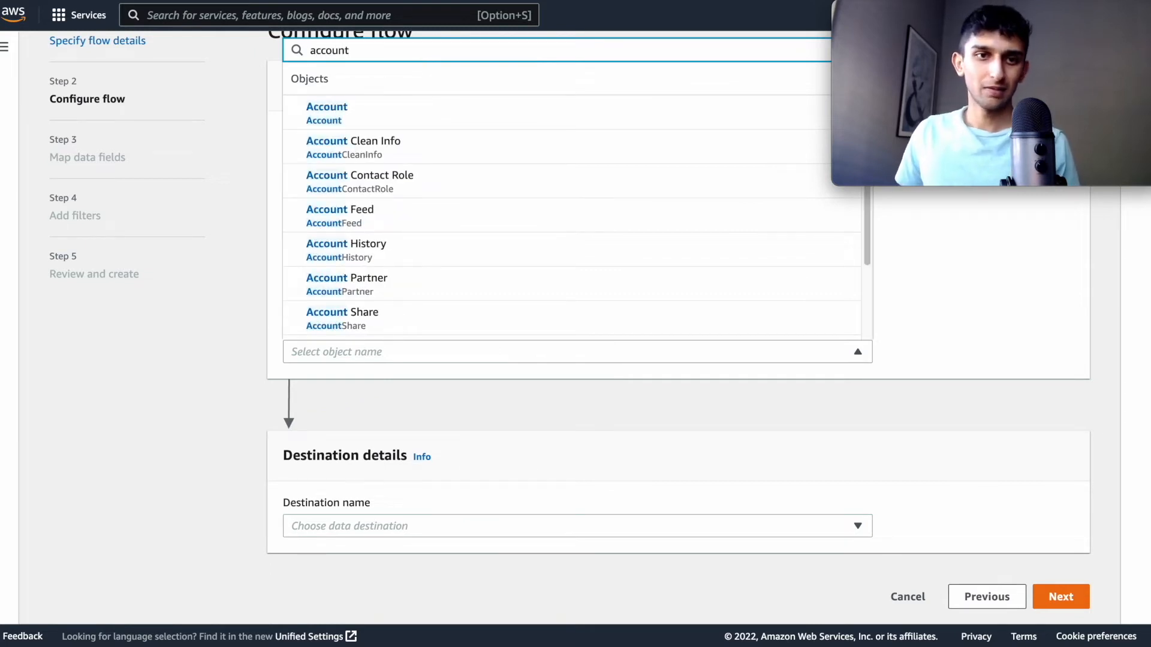
pyautogui.click(326, 107)
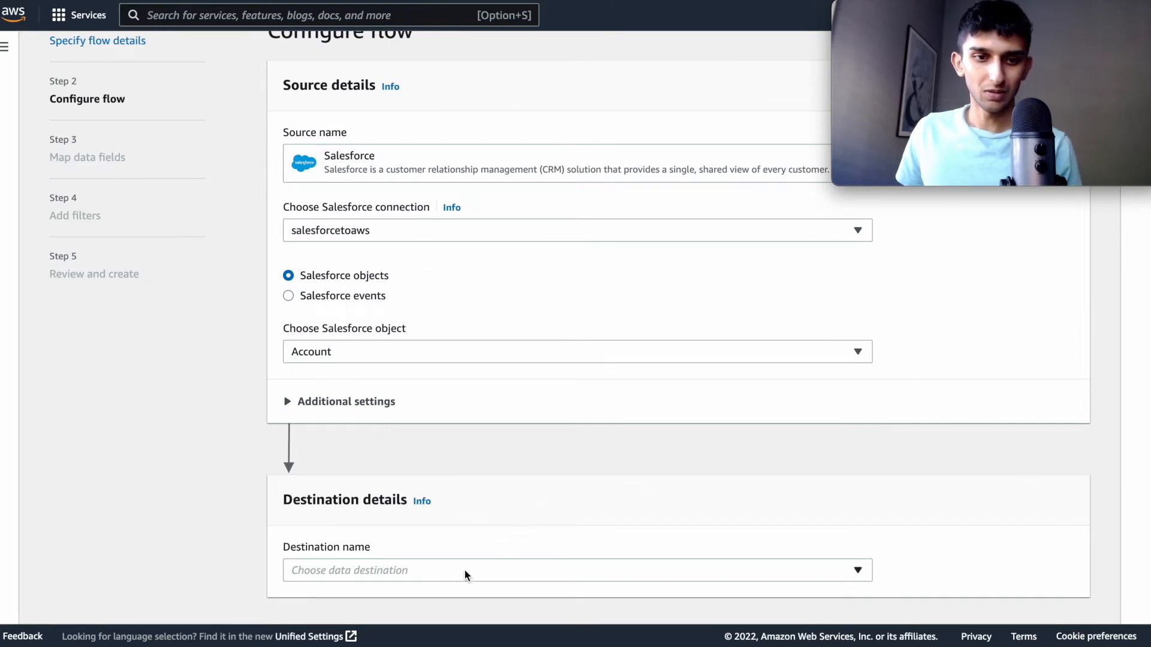
pyautogui.moveTo(216, 335)
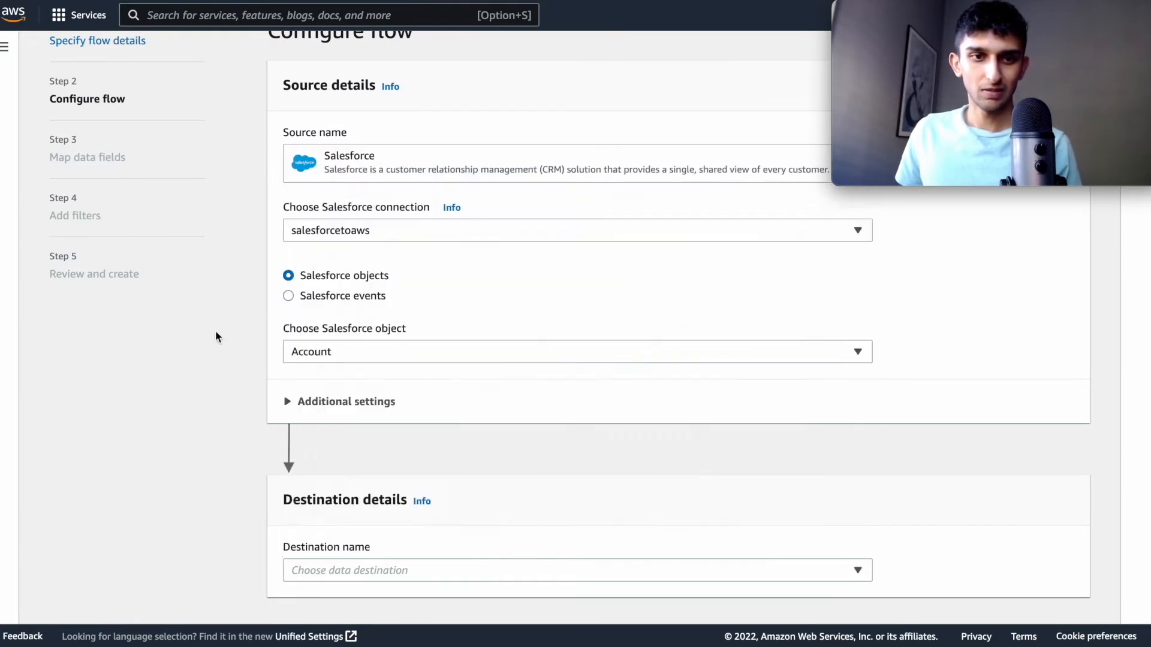
# - Send the data to S3 bucket salesforceawsbucket123 on demand and continue
pyautogui.scroll(-3)
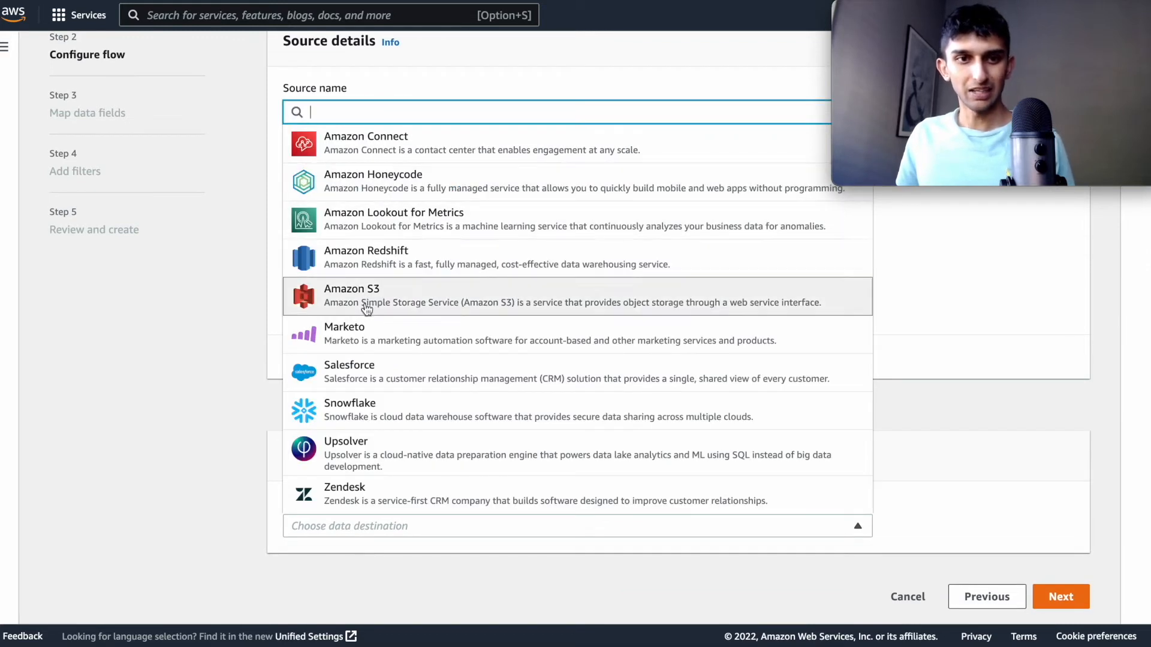
pyautogui.click(349, 371)
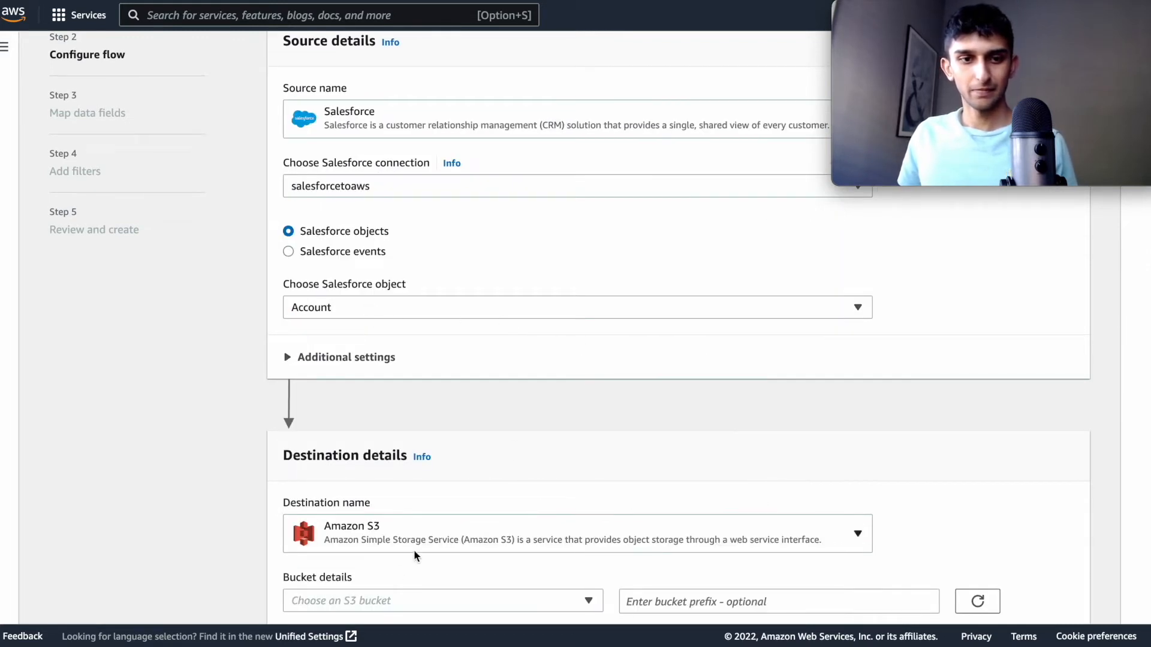
pyautogui.click(442, 601)
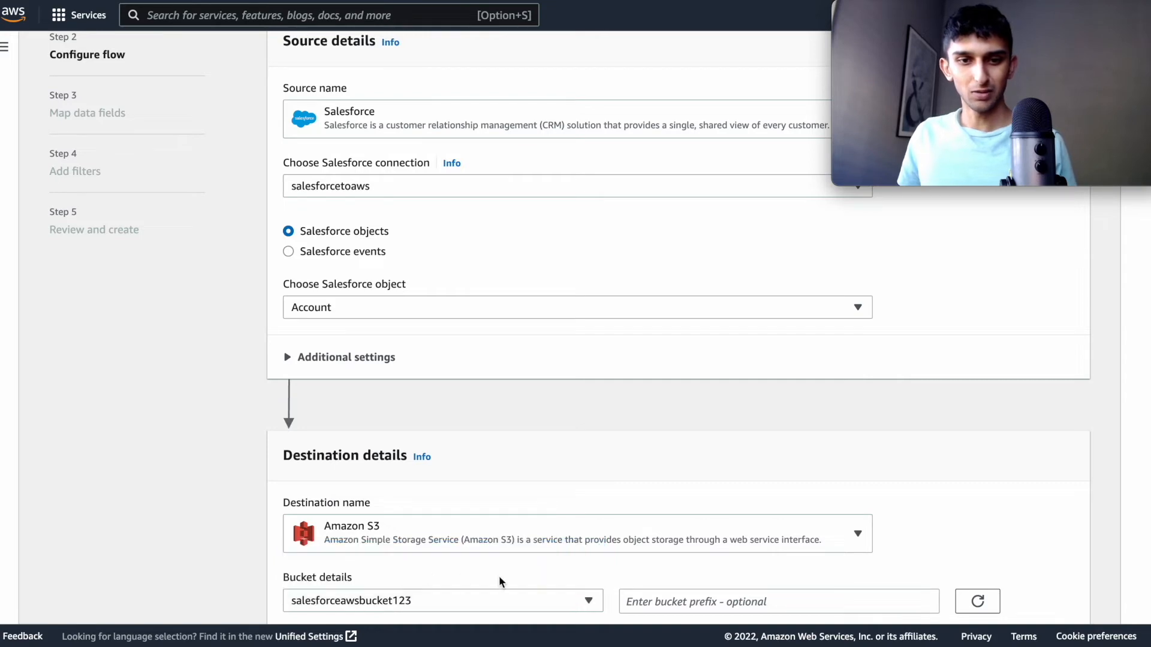
pyautogui.scroll(-3)
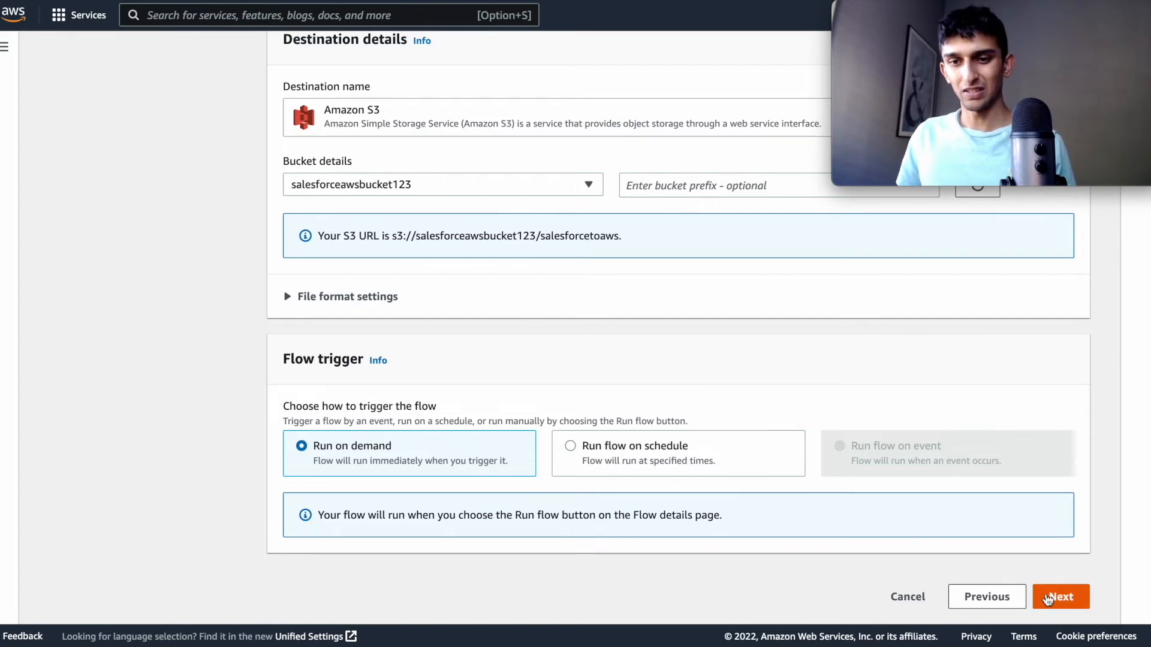
pyautogui.click(1060, 597)
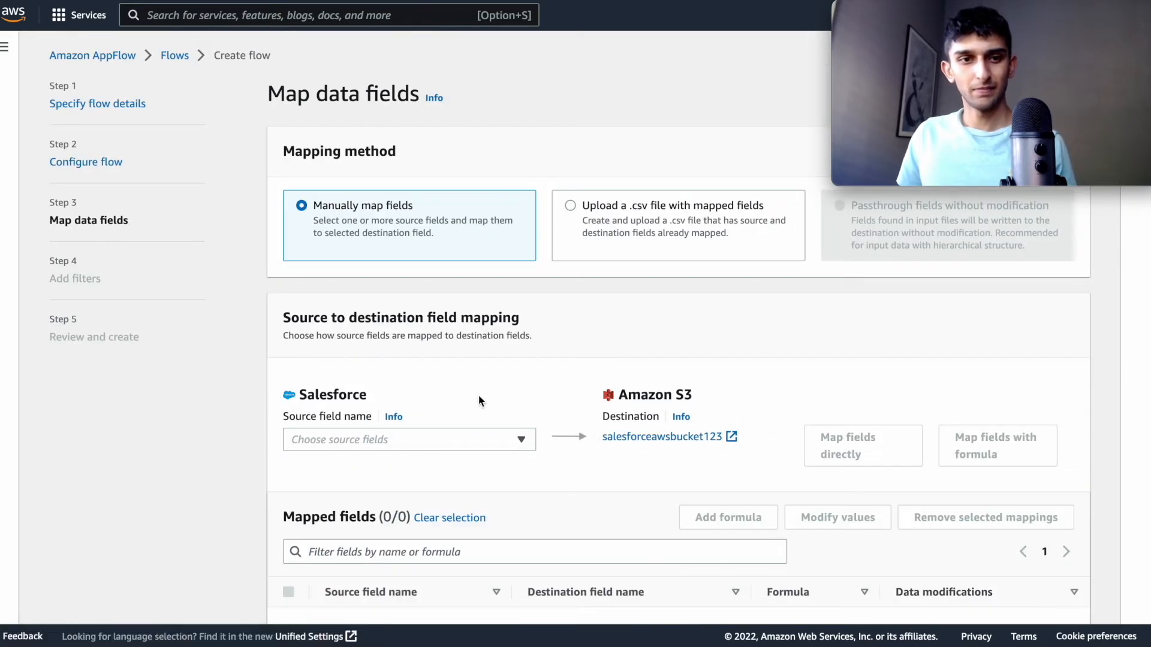
# - Map every Salesforce source field directly to the S3 destination
pyautogui.scroll(-3)
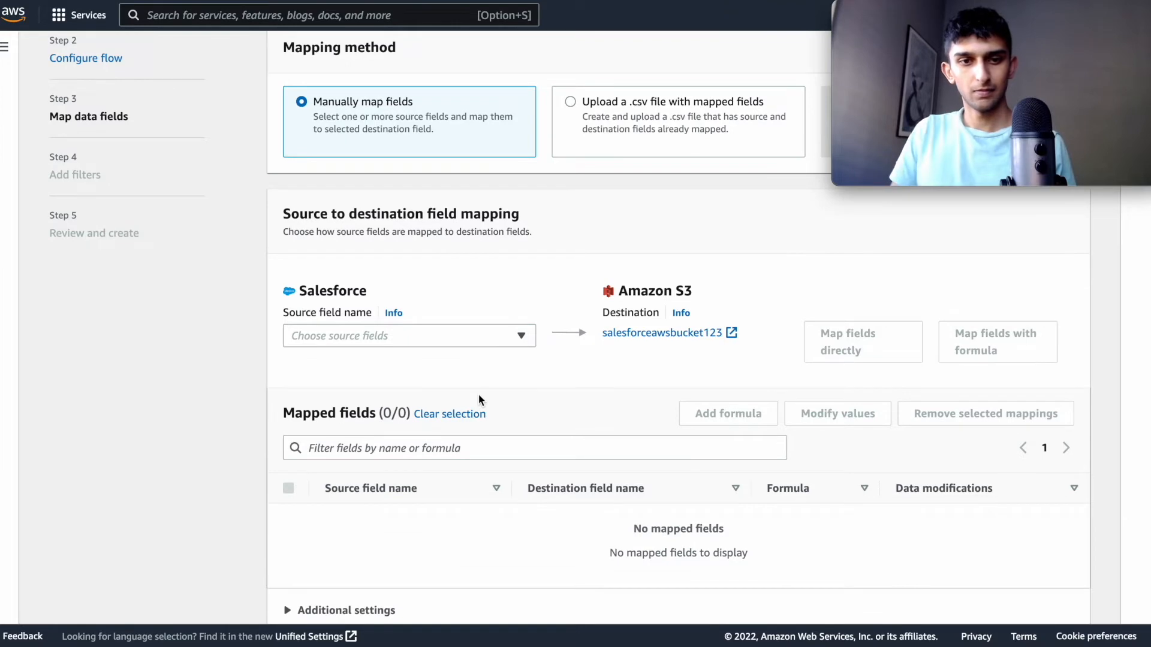
pyautogui.click(409, 336)
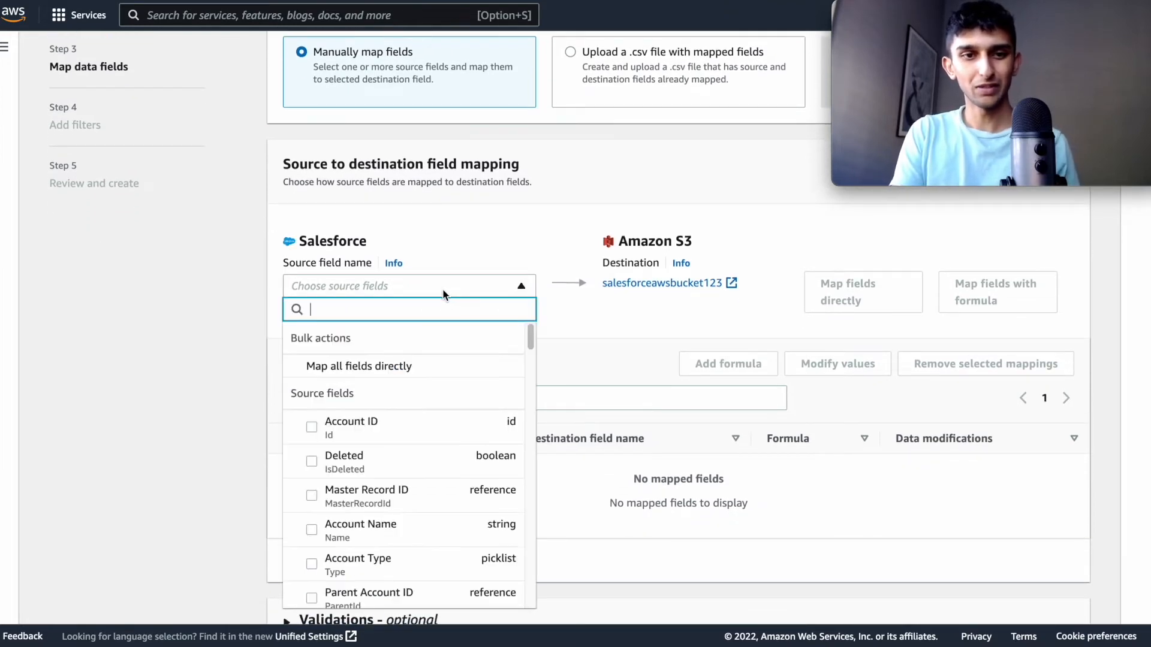
pyautogui.click(358, 366)
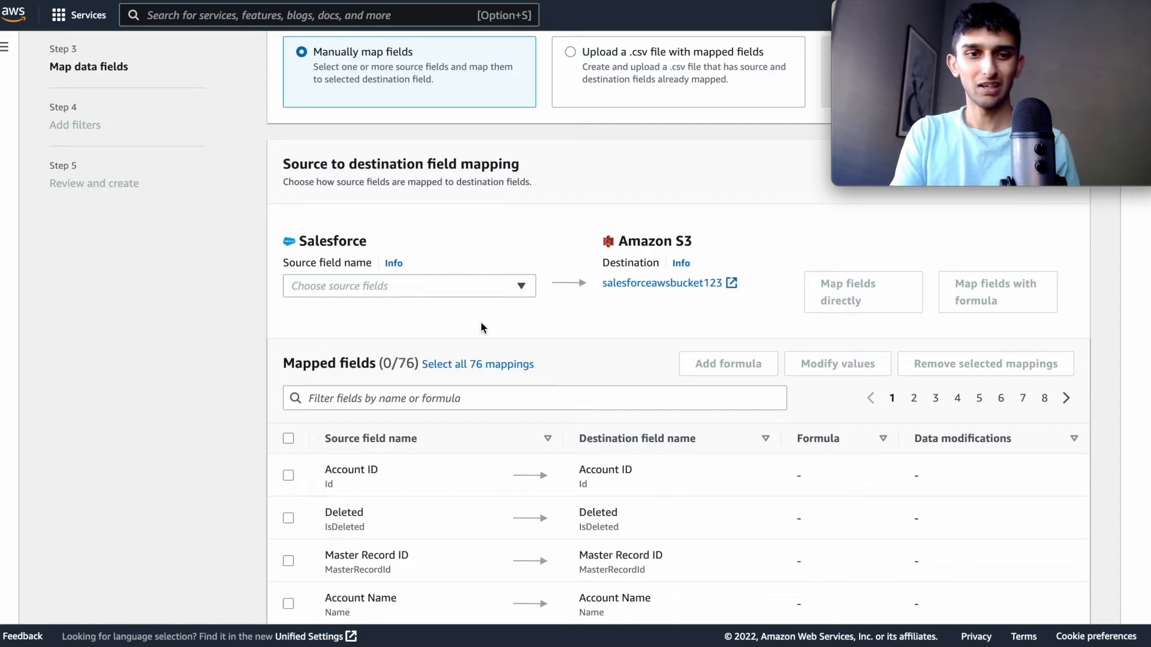
pyautogui.scroll(-3)
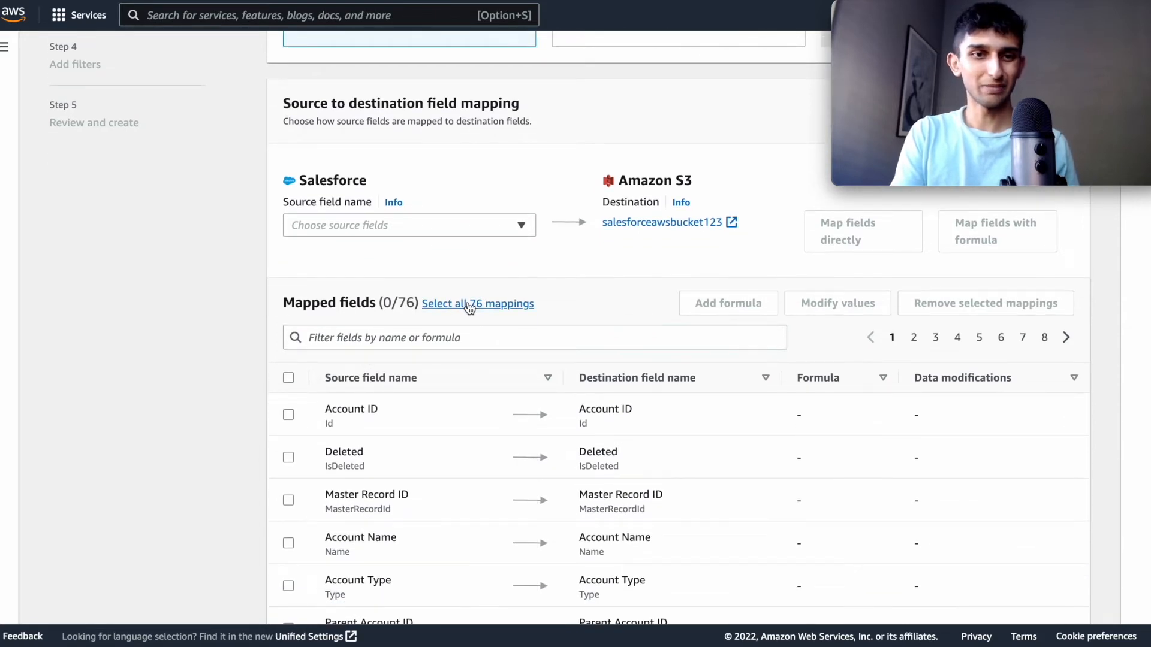
# - Select all 76 mappings and advance to the filters step
pyautogui.click(289, 378)
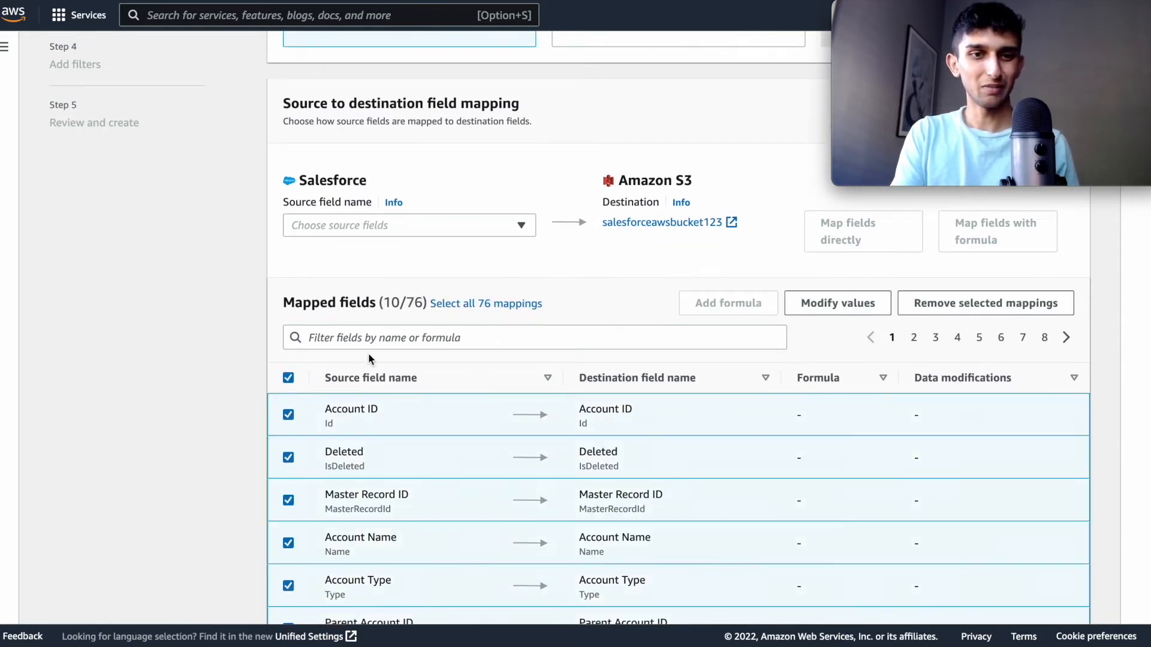
pyautogui.click(287, 378)
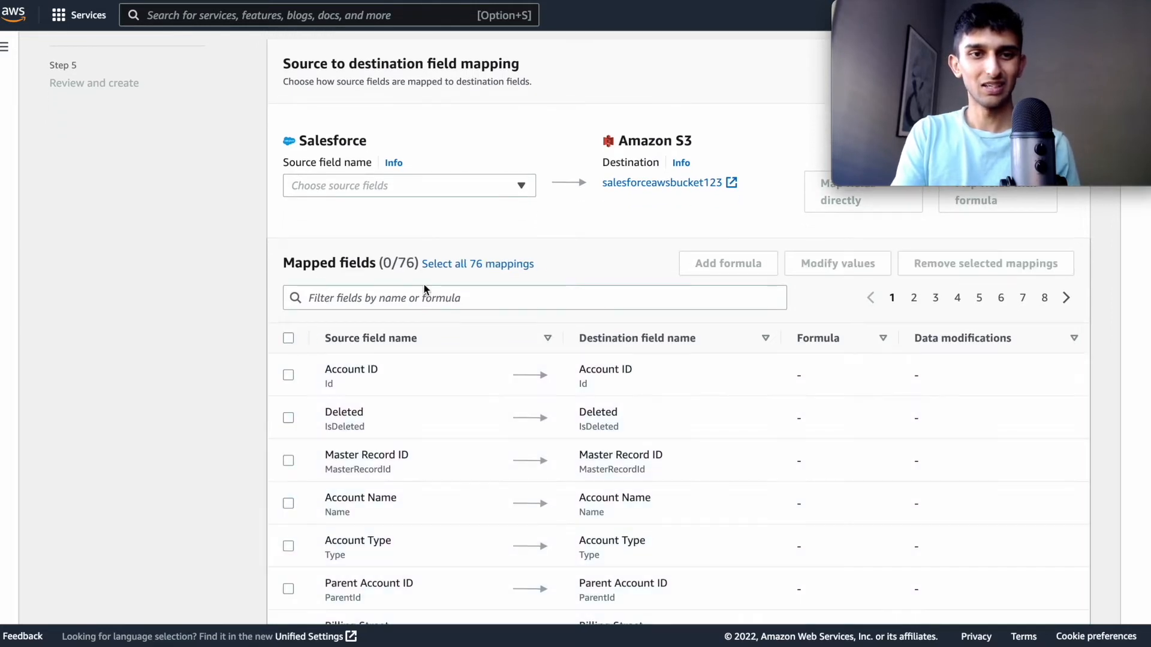
pyautogui.click(478, 263)
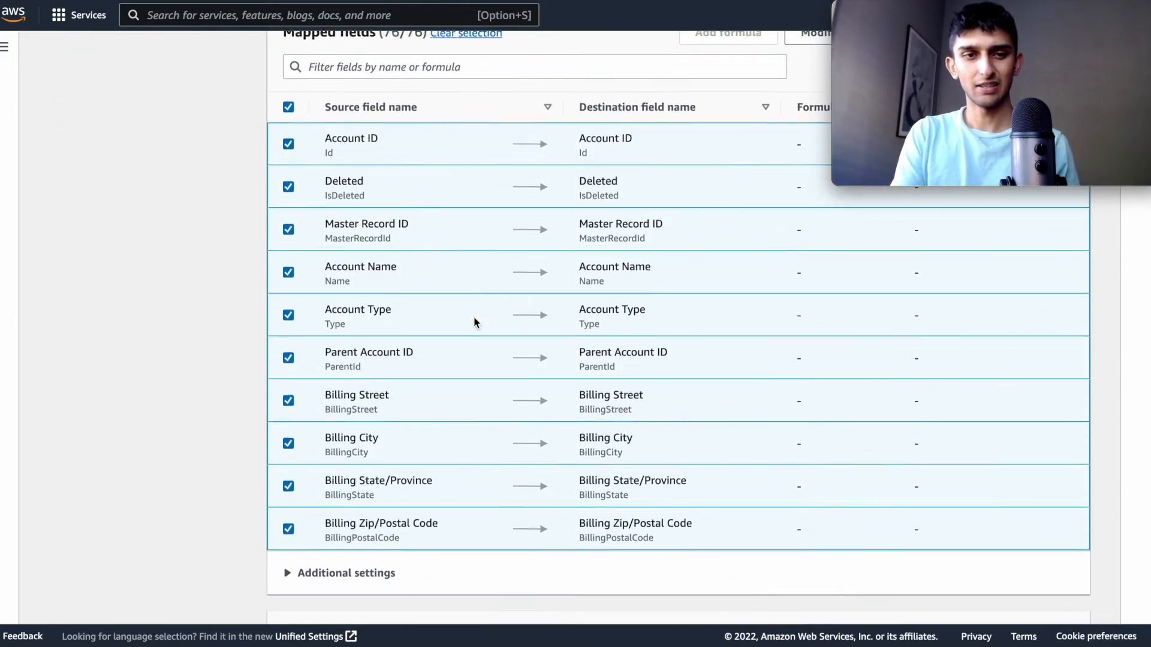
pyautogui.scroll(-3)
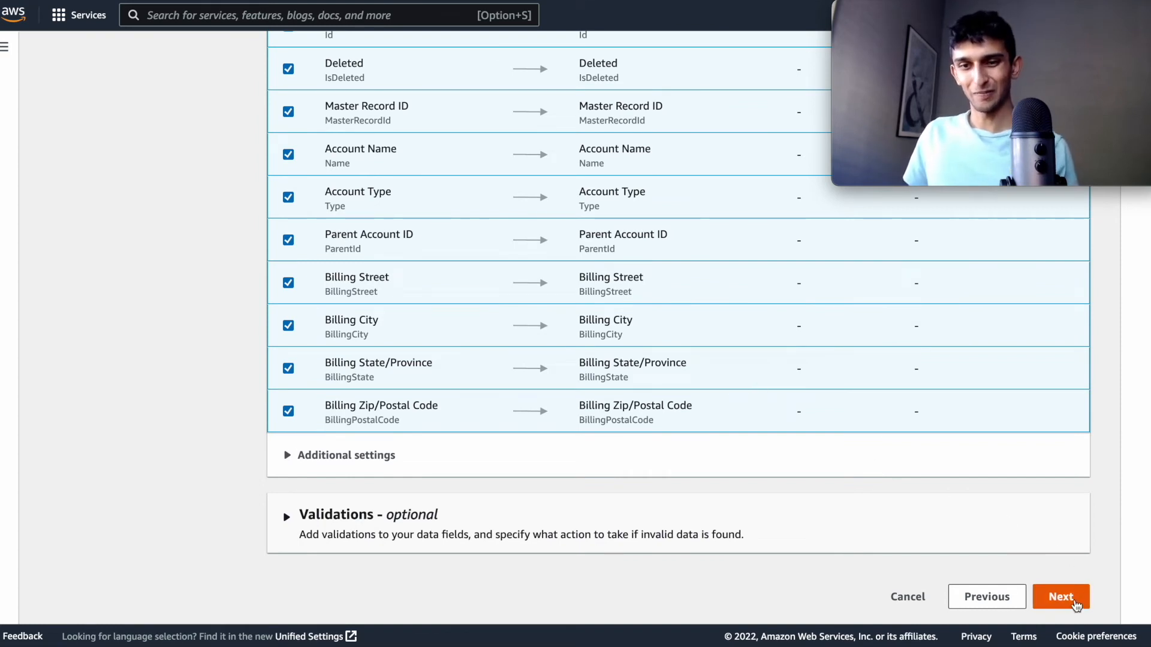
pyautogui.click(1061, 596)
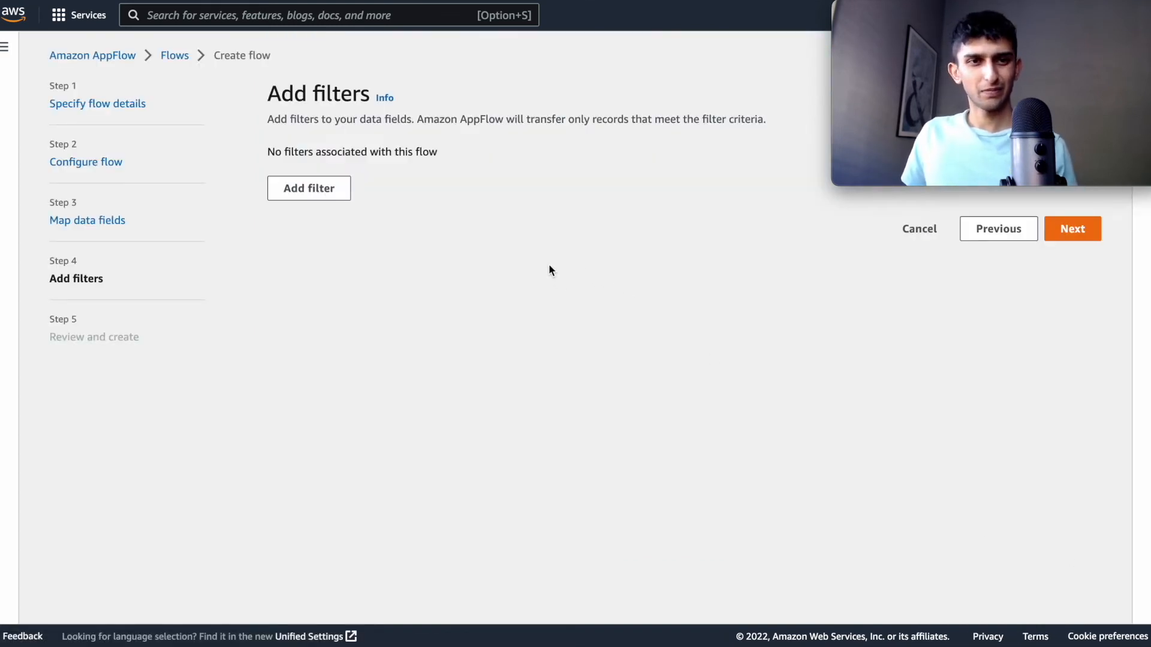
pyautogui.moveTo(999, 228)
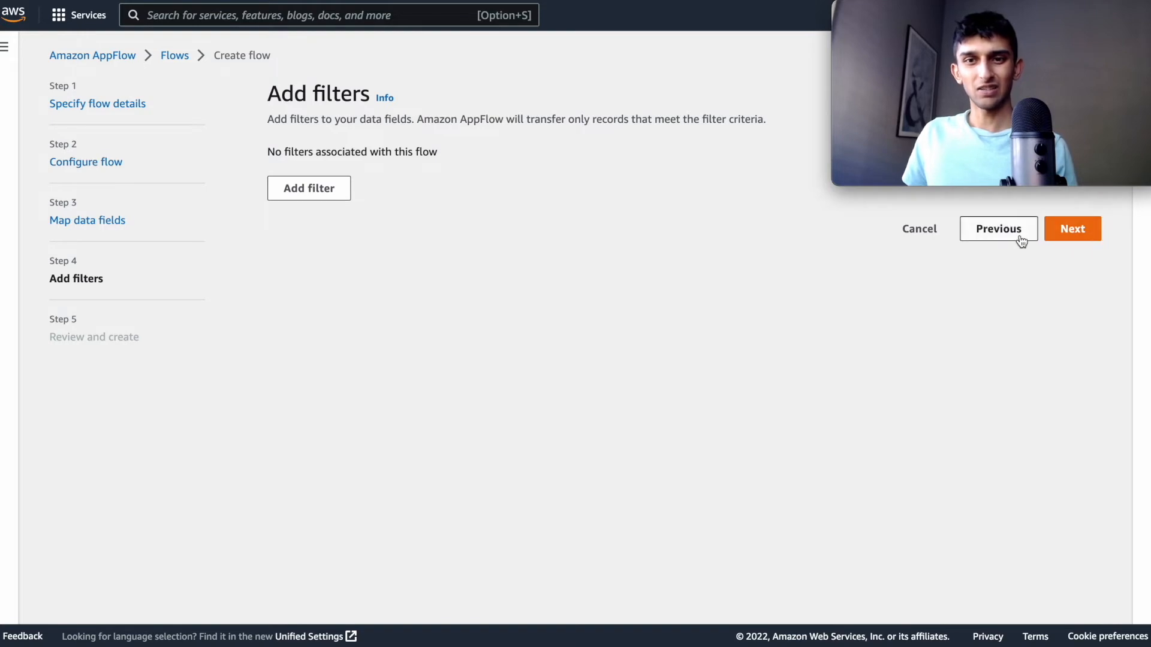
# - Go back to field mapping, then switch to the Salesforce Sales home page
pyautogui.click(997, 228)
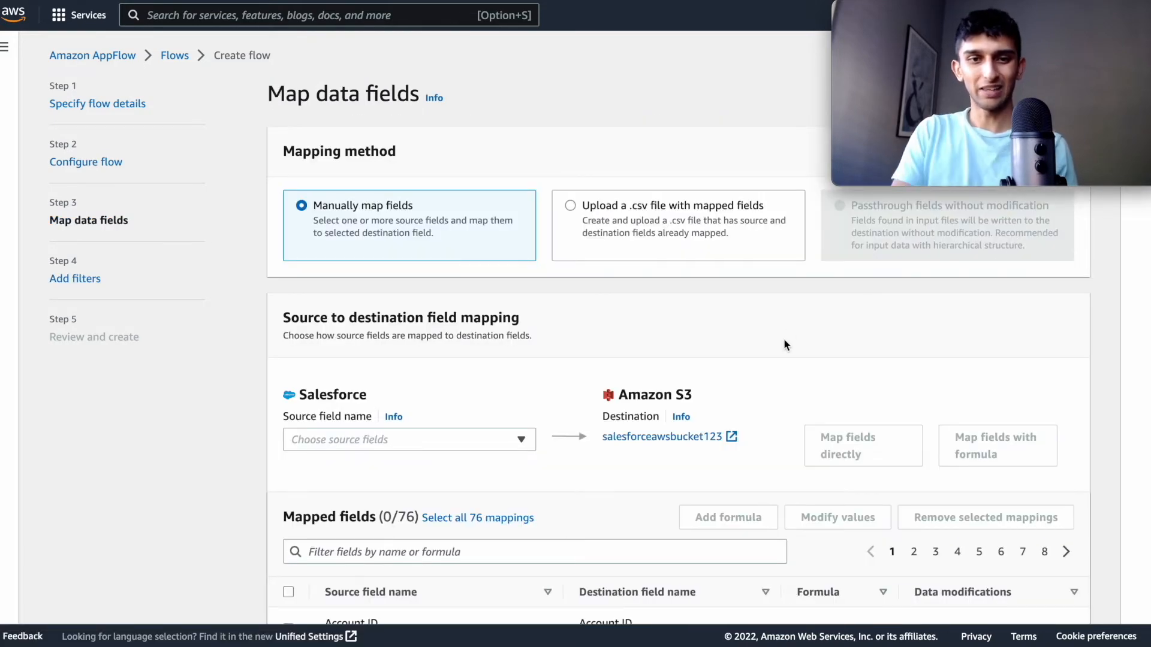
pyautogui.scroll(-3)
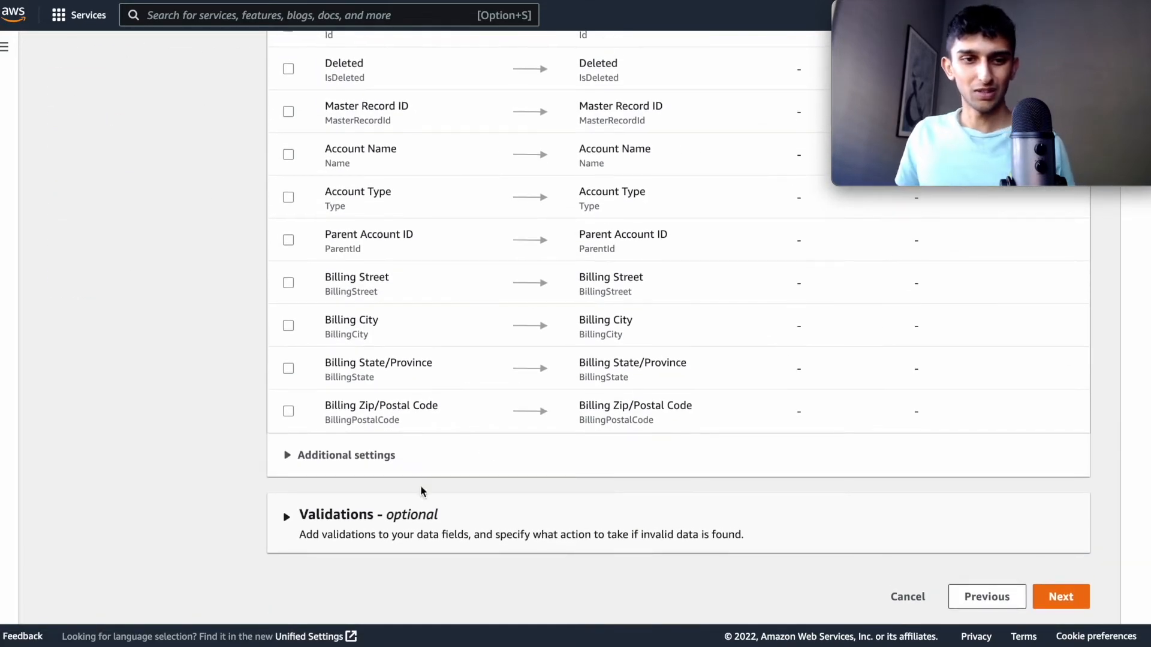
pyautogui.click(289, 515)
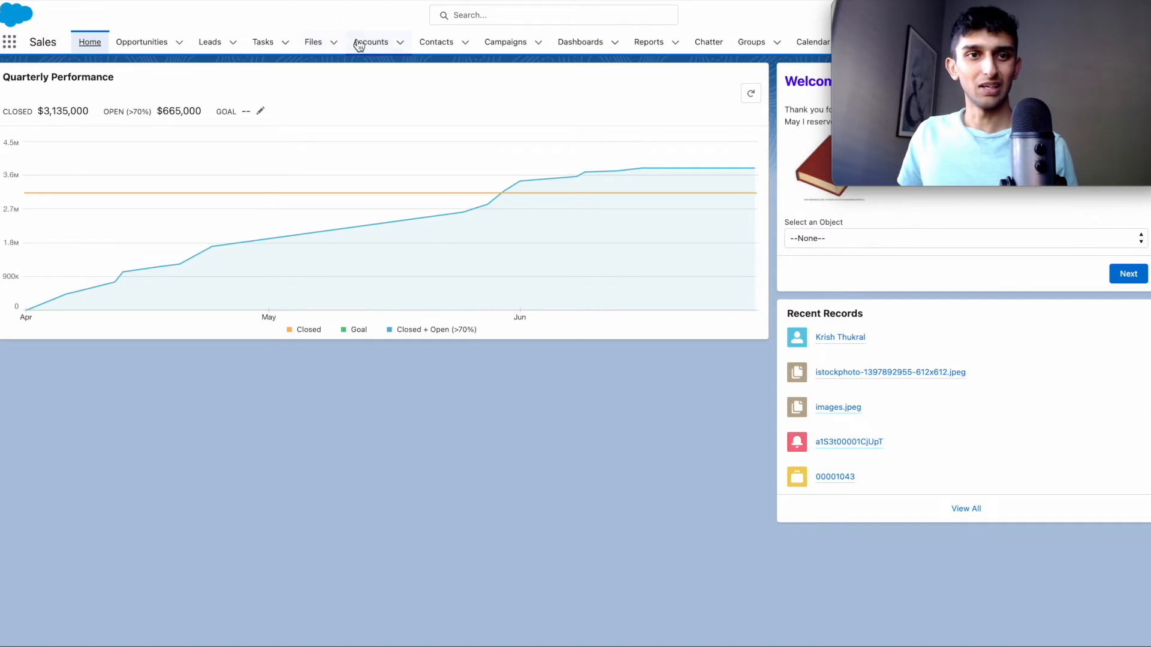
# - View the Accounts records using the All Accounts list view
pyautogui.click(371, 42)
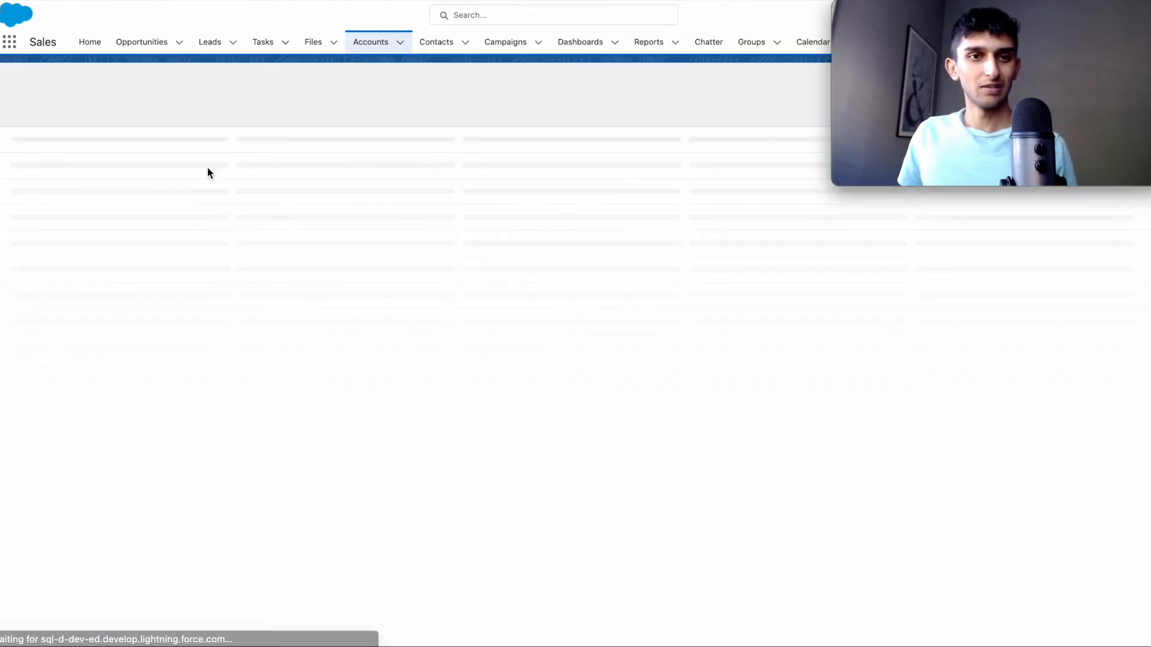
pyautogui.click(129, 88)
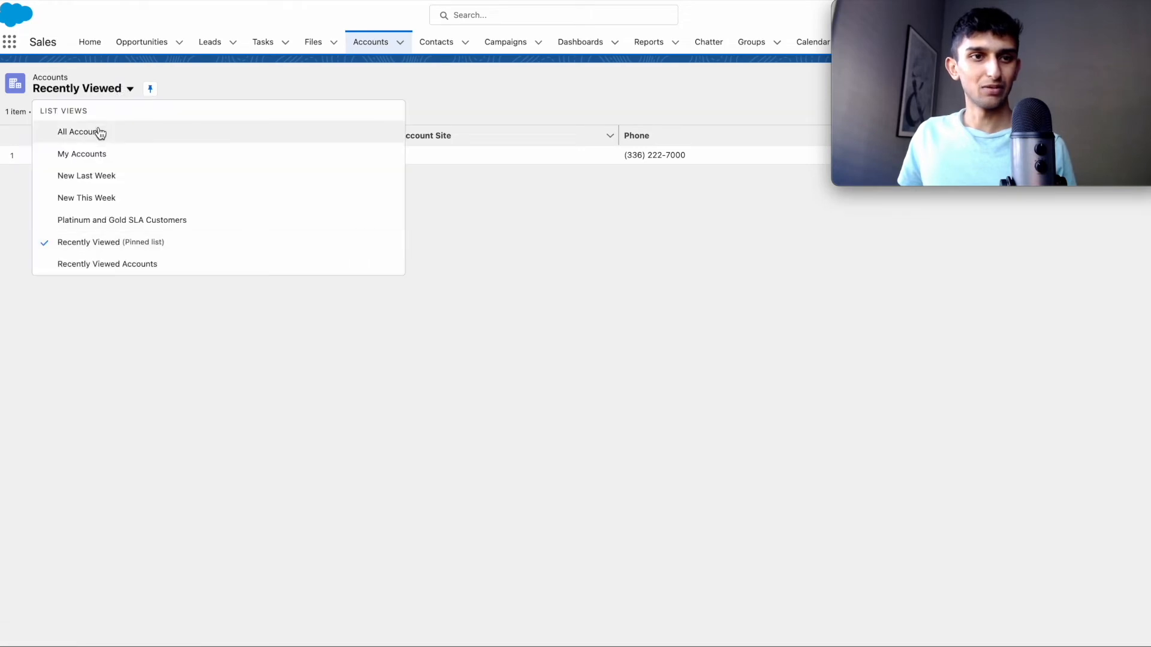
pyautogui.click(80, 132)
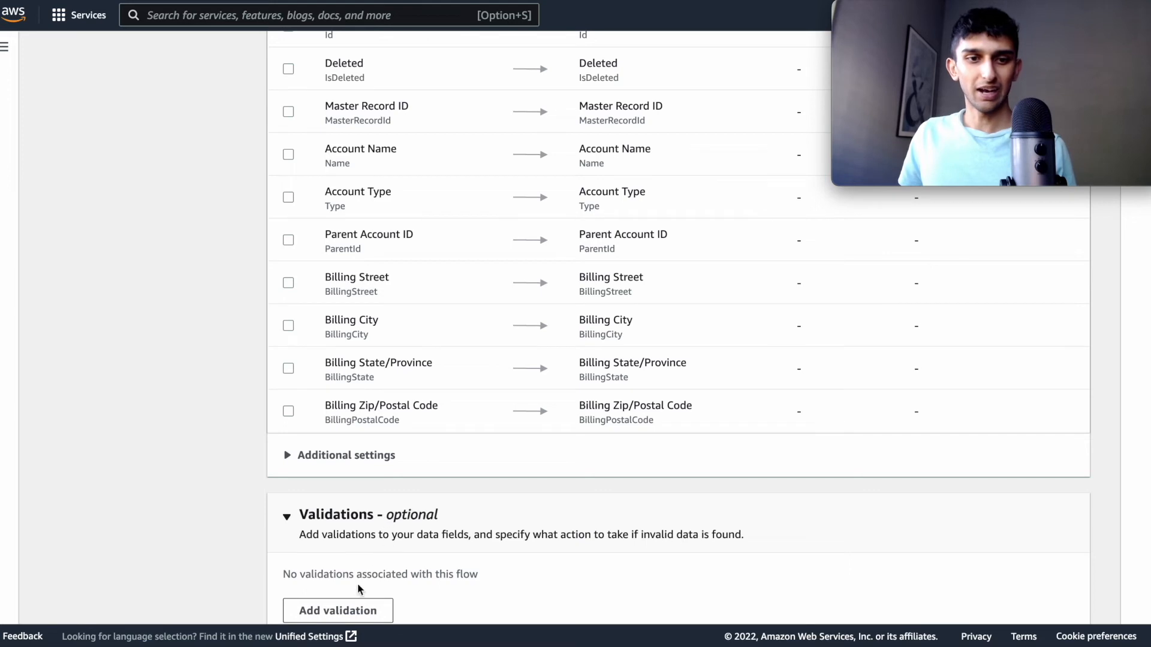
# - Add a validation ignoring records whose Billing State/Province is missing or null
pyautogui.click(337, 610)
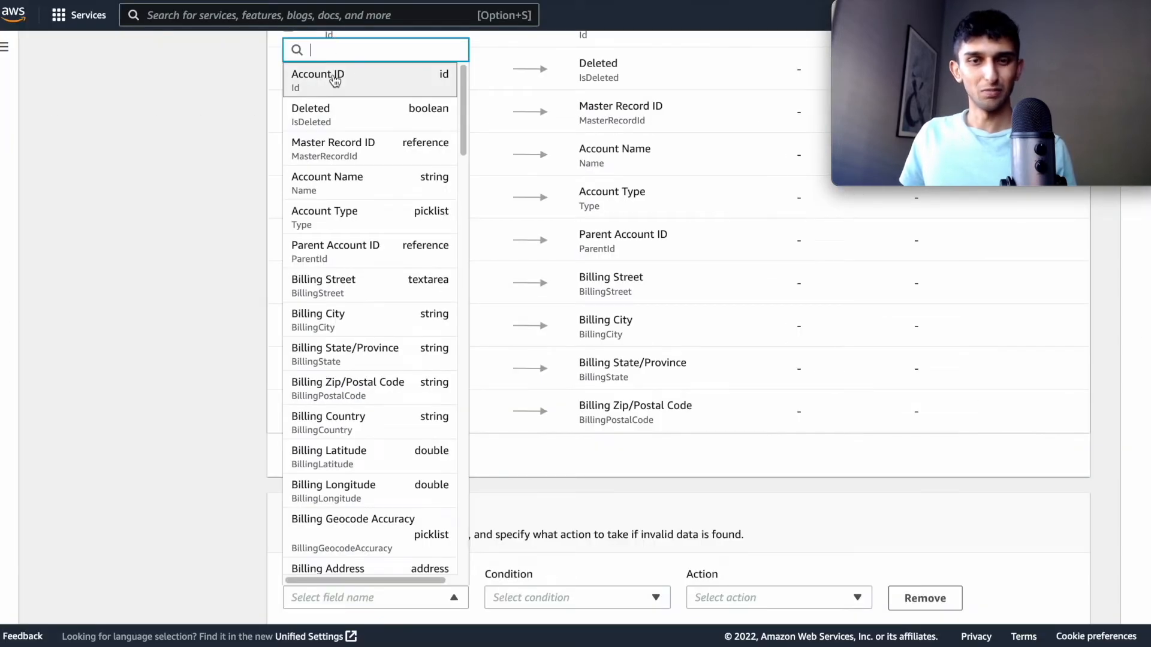
pyautogui.write('billing')
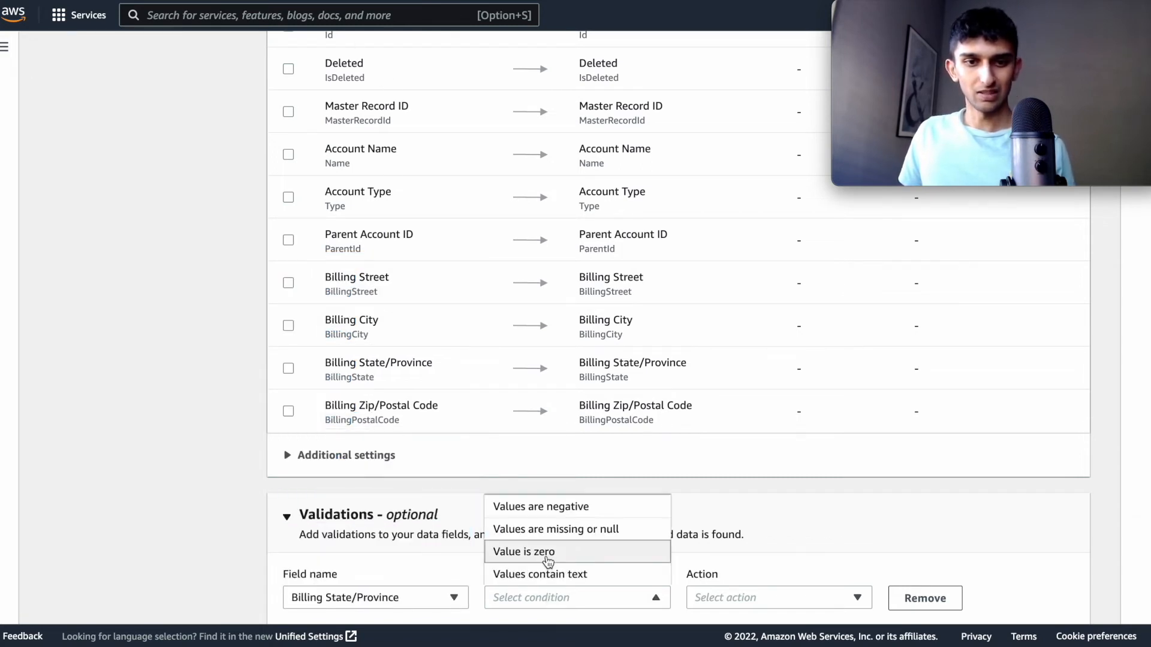
pyautogui.click(555, 529)
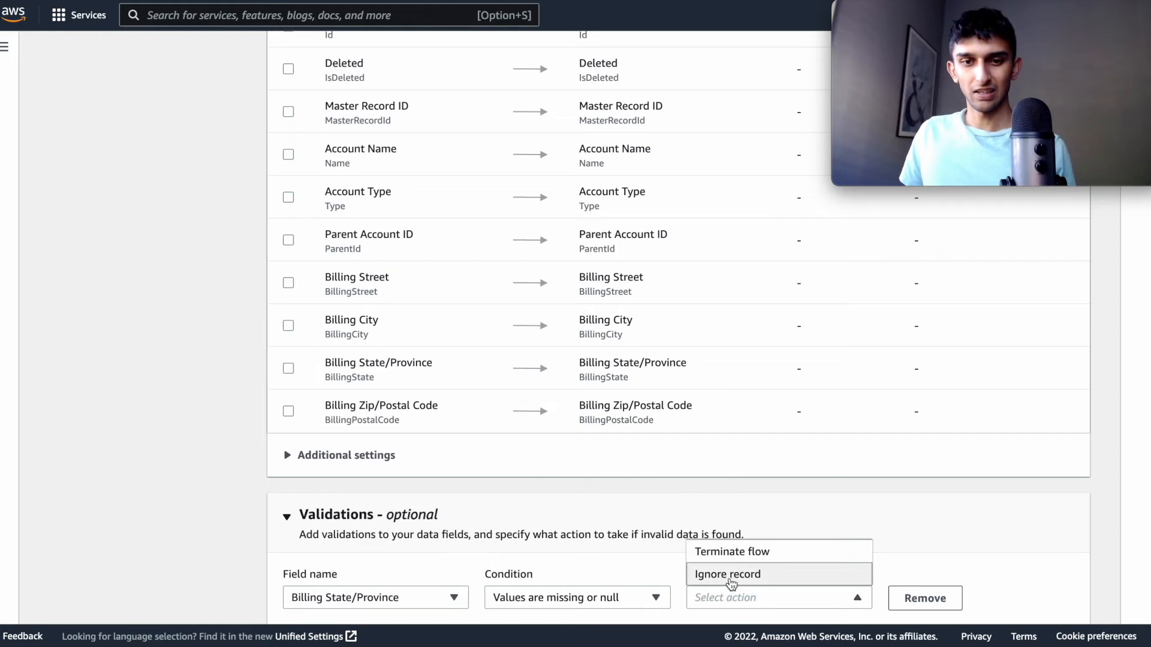
pyautogui.click(727, 574)
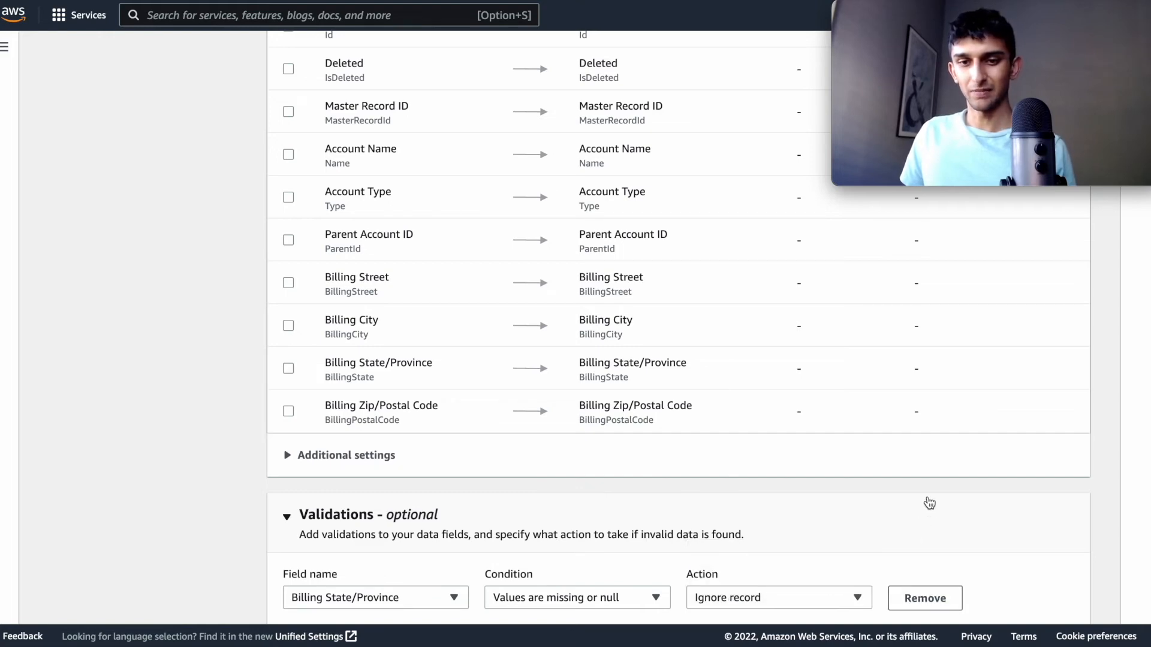
pyautogui.scroll(-3)
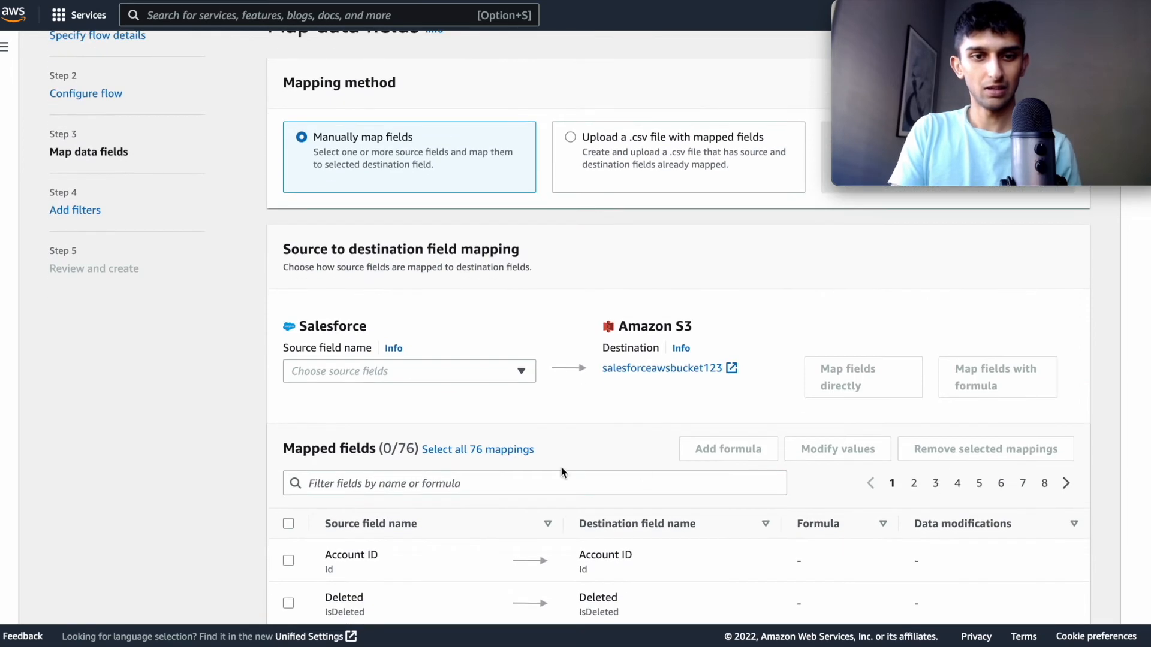
# - Skip filters and reach Review and create for the salesforcetoaws flow
pyautogui.scroll(-3)
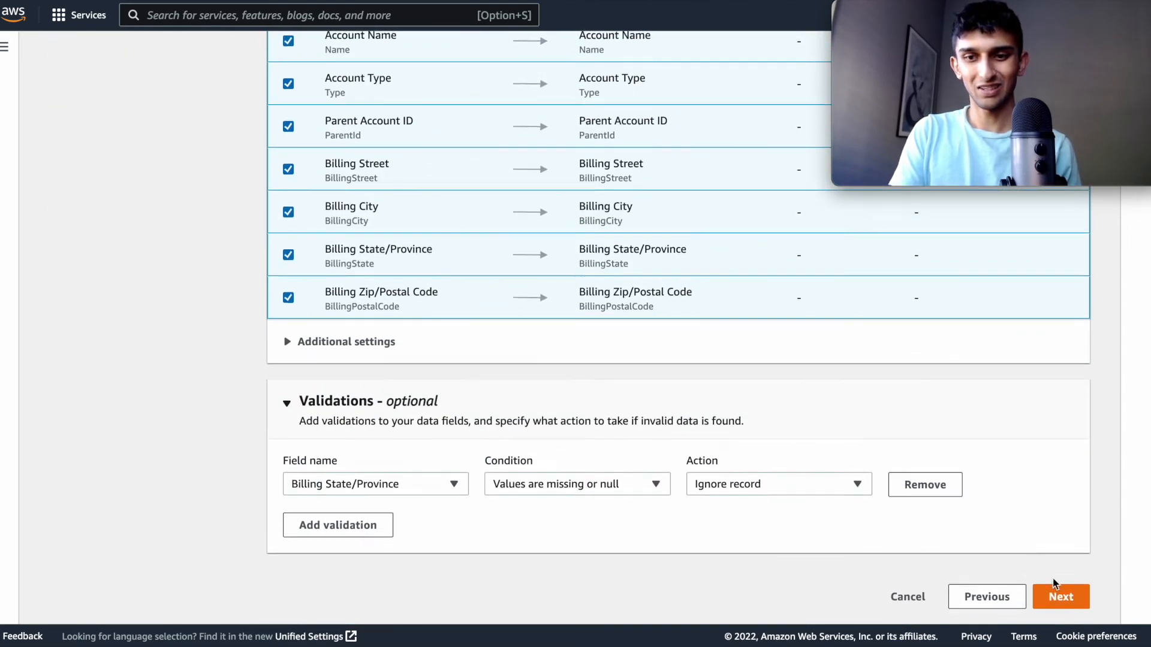
pyautogui.click(1060, 596)
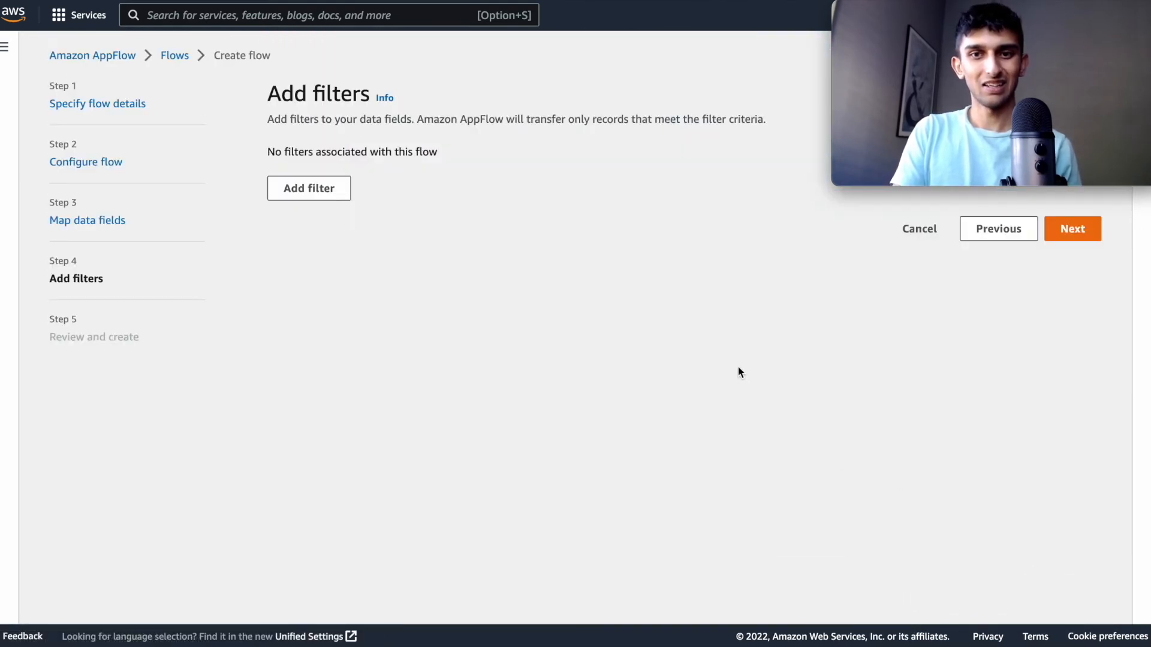
pyautogui.click(1072, 228)
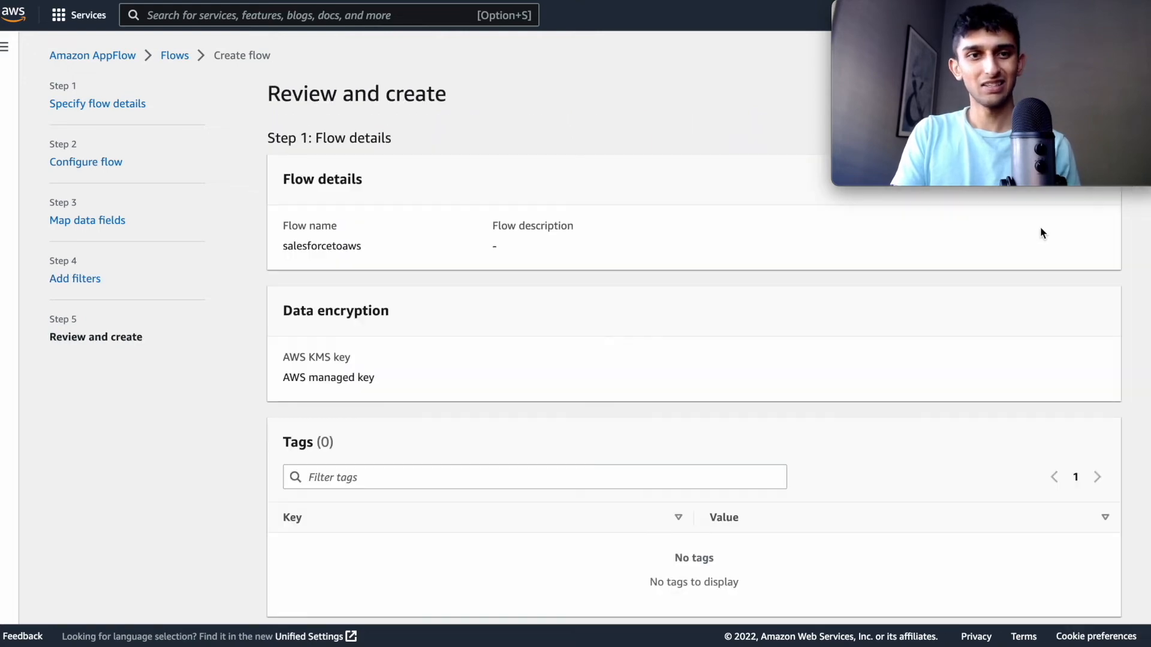
pyautogui.scroll(-3)
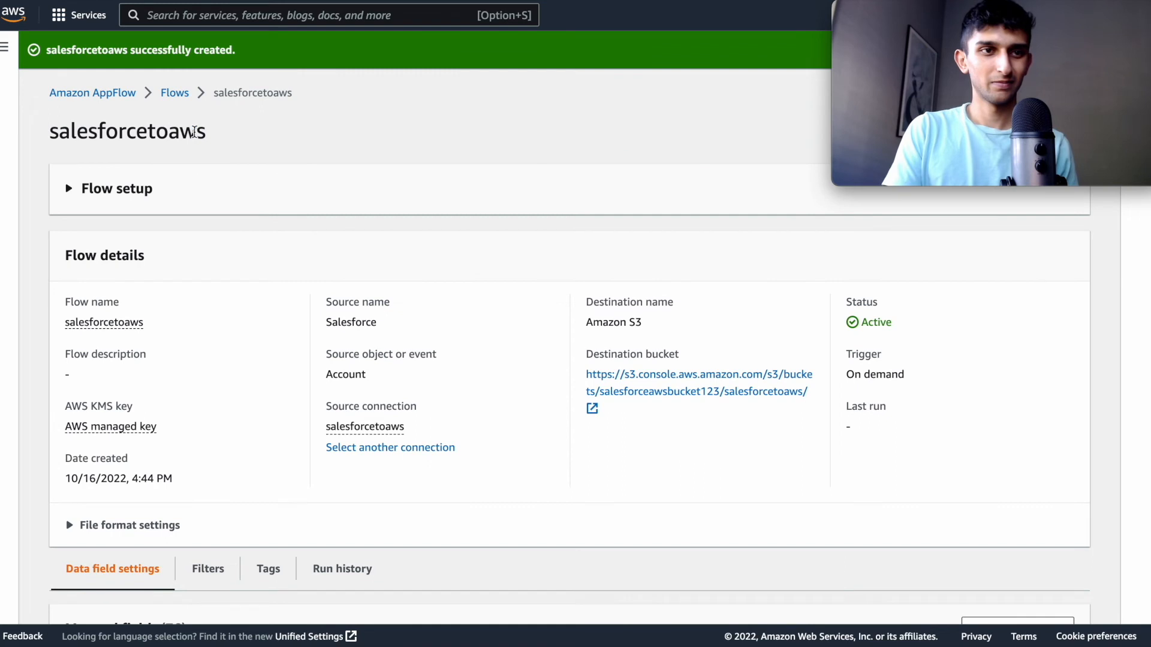
pyautogui.moveTo(154, 94)
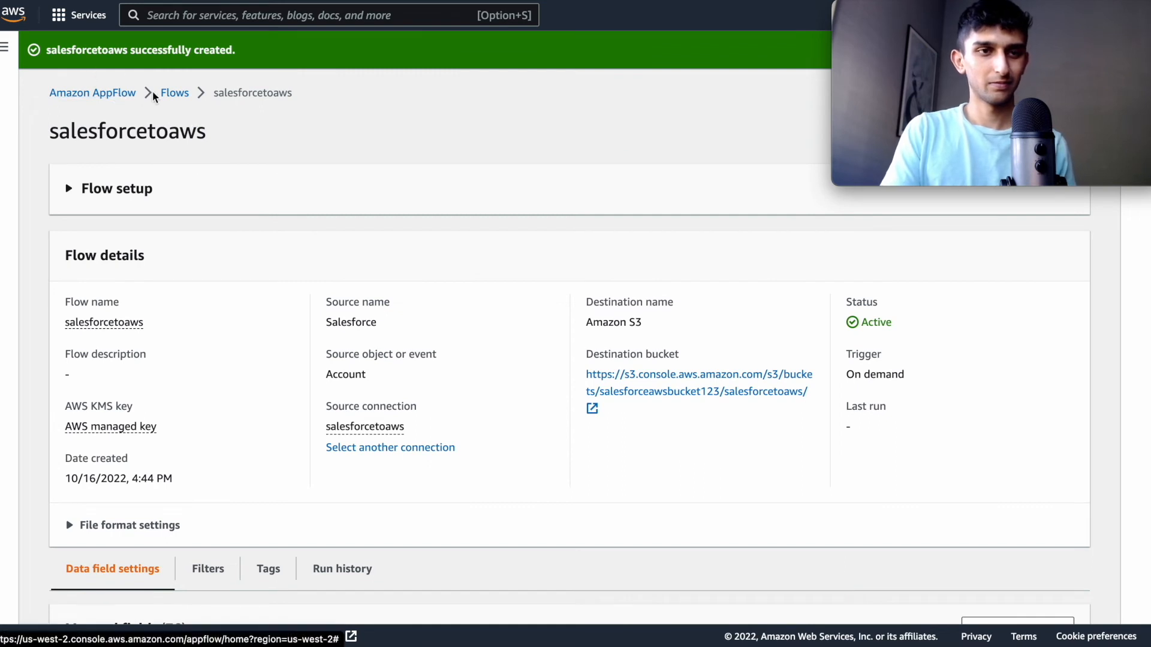
# - Reopen salesforcetoaws from the Flows list and run it, processing 19 records to S3
pyautogui.click(175, 92)
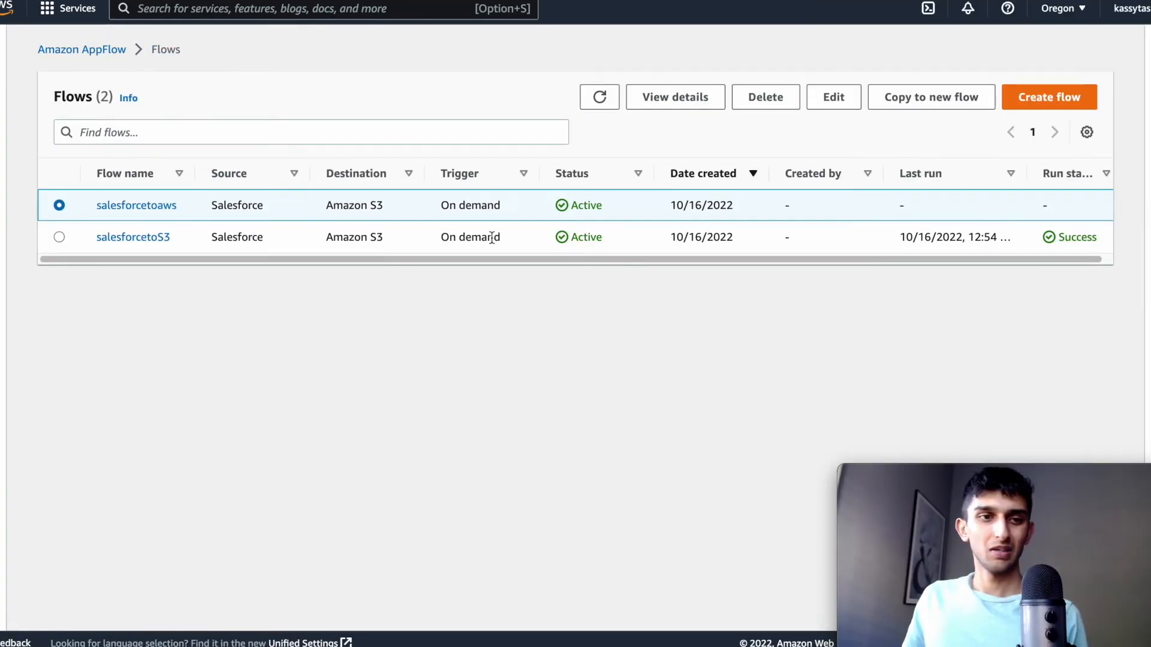
pyautogui.moveTo(674, 96)
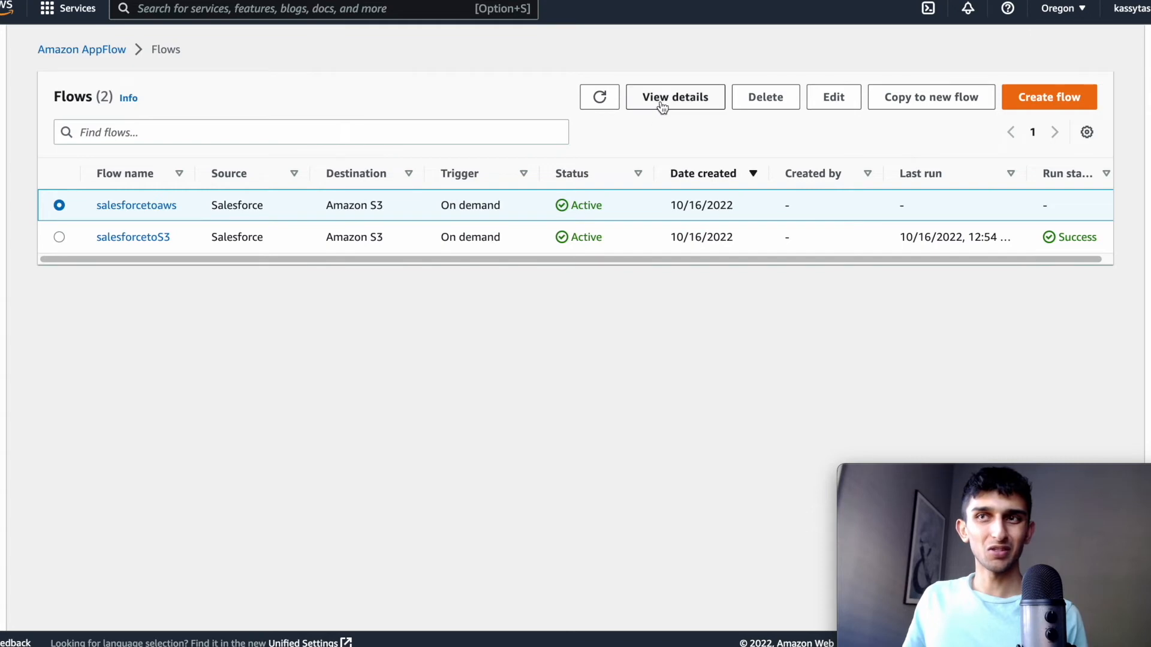
pyautogui.click(673, 97)
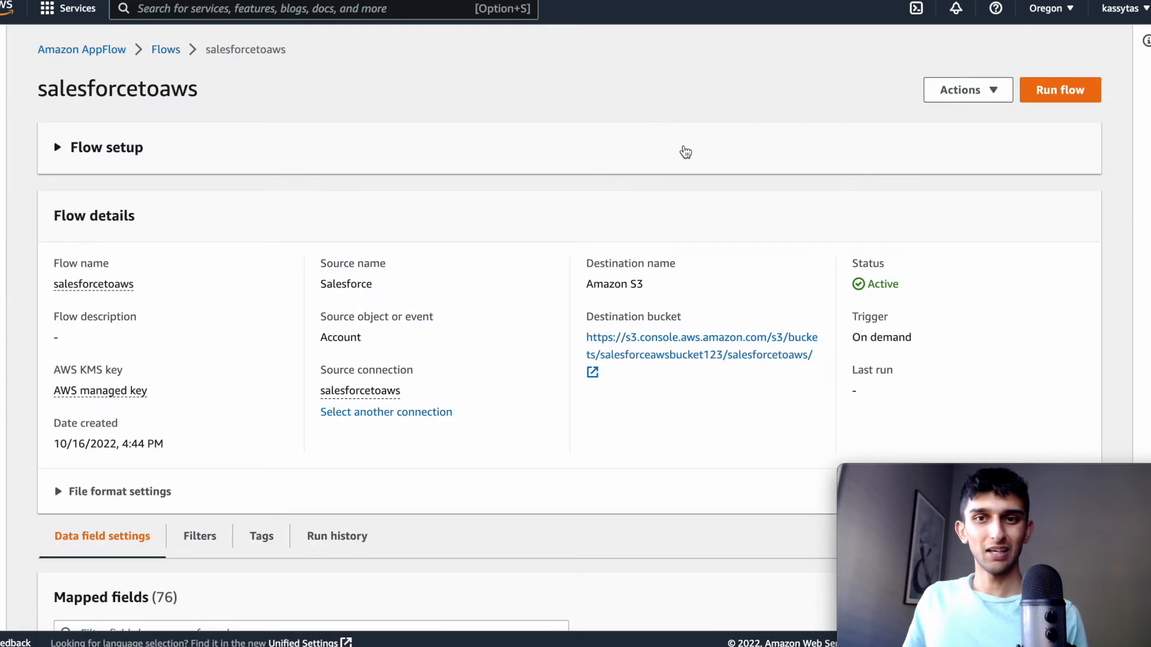
pyautogui.click(1059, 90)
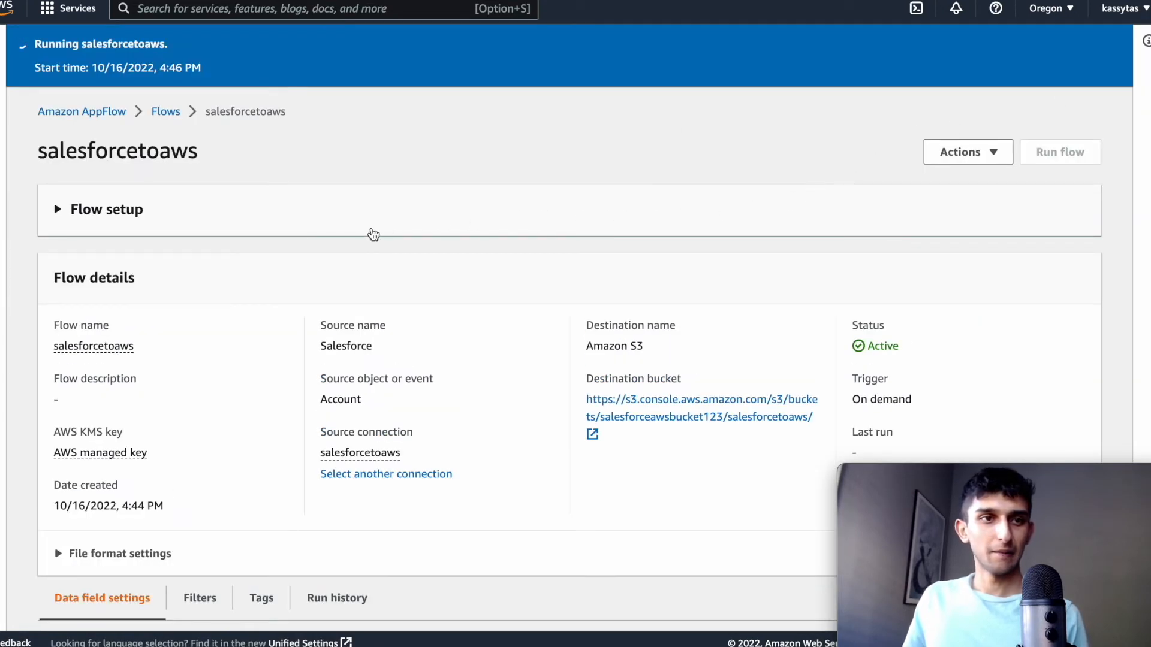
pyautogui.scroll(-3)
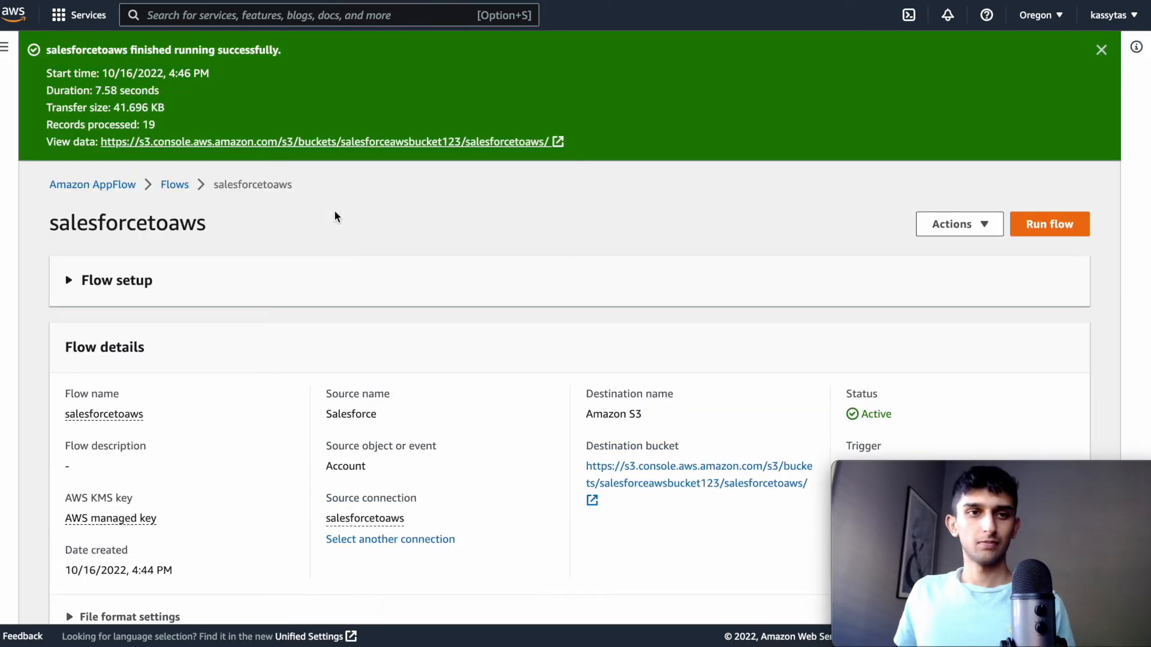
pyautogui.moveTo(287, 141)
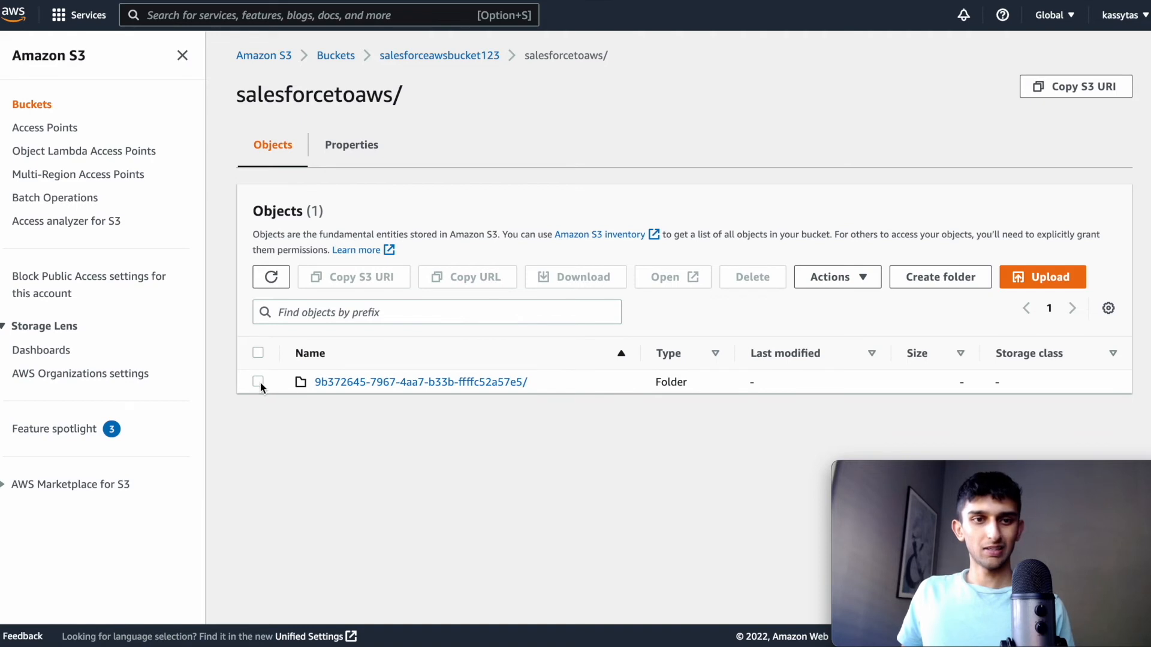
# - Download the 40.7 KB exported data file from the flow's S3 output subfolder
pyautogui.click(257, 382)
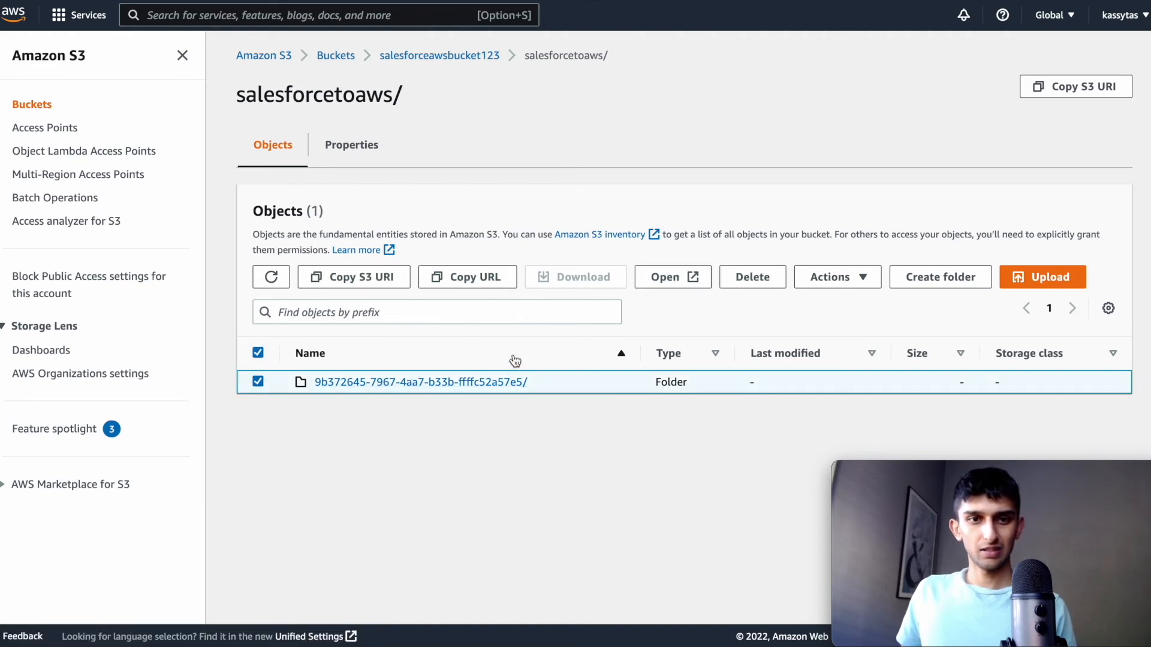
pyautogui.click(420, 381)
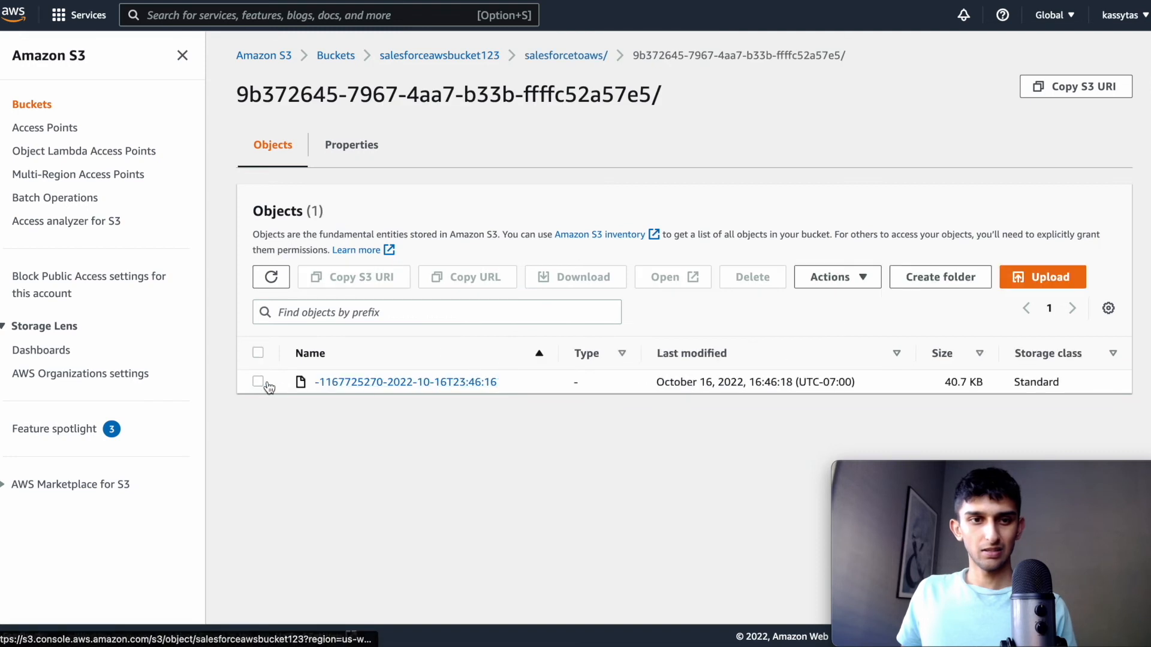
pyautogui.click(258, 381)
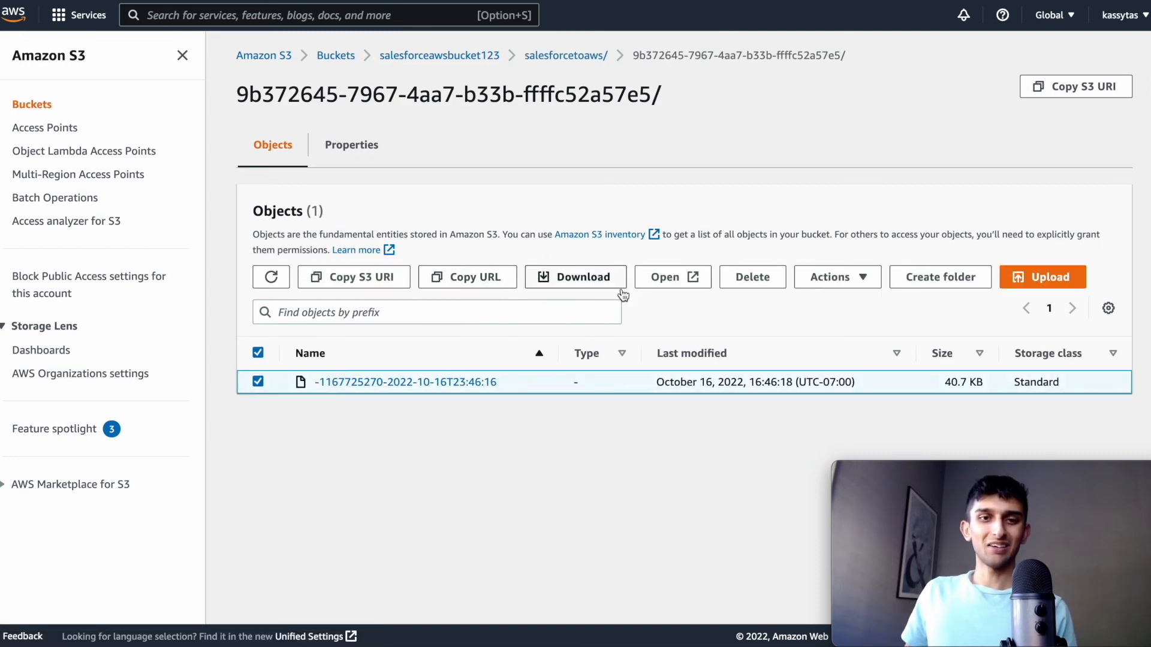
pyautogui.moveTo(574, 277)
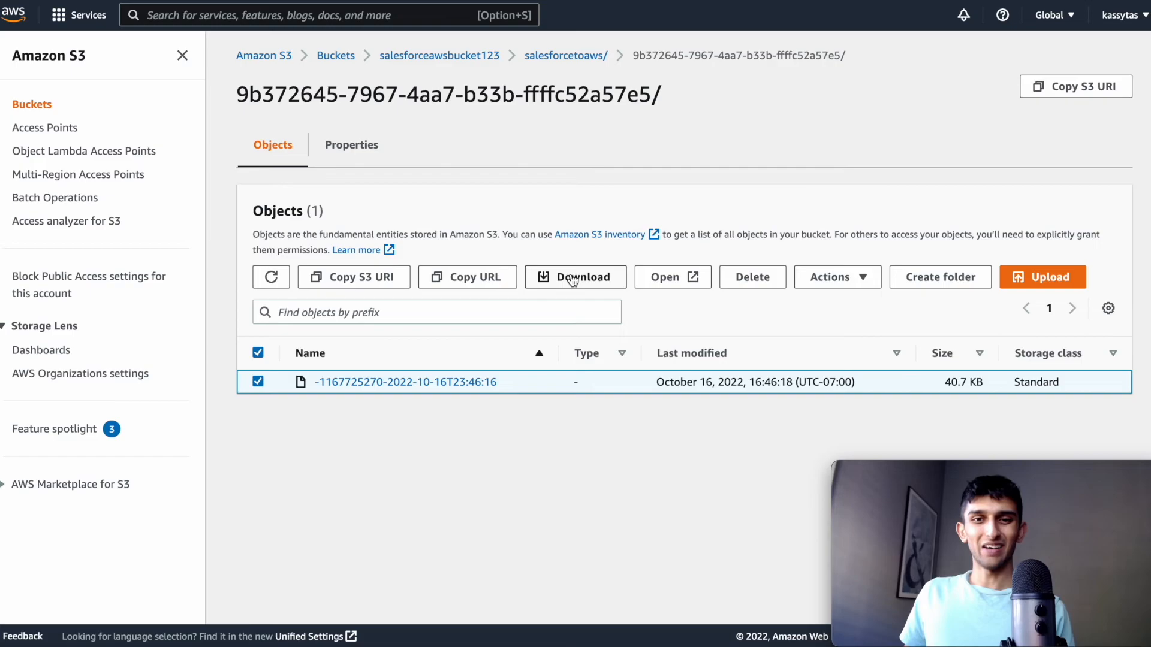
pyautogui.click(577, 277)
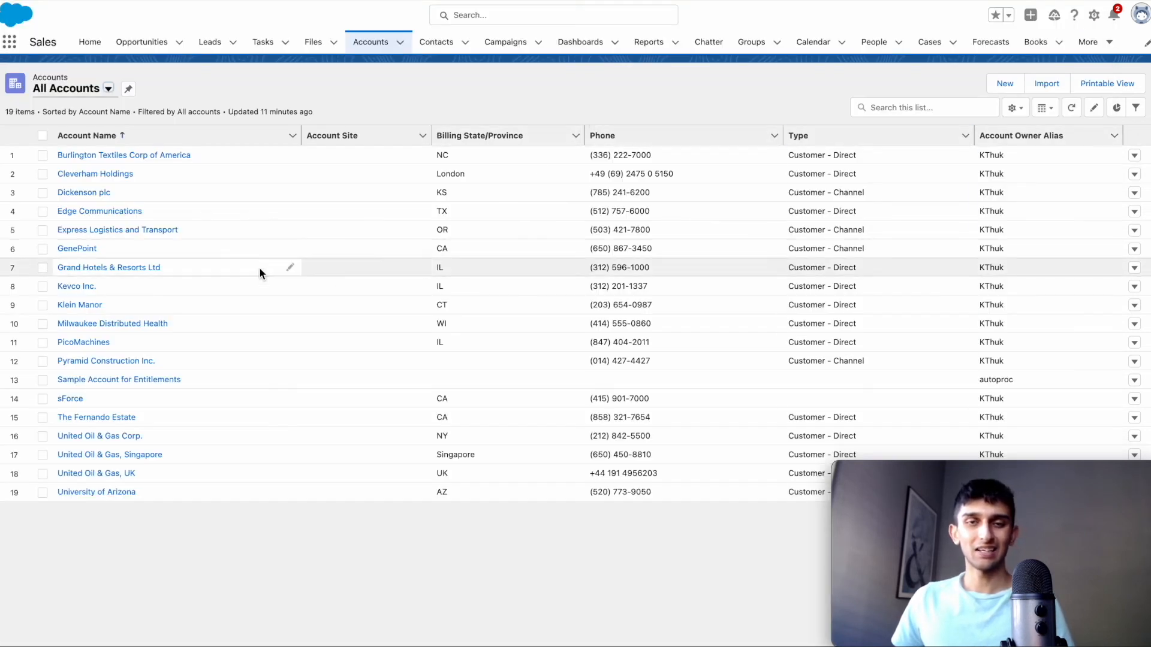
pyautogui.moveTo(619, 79)
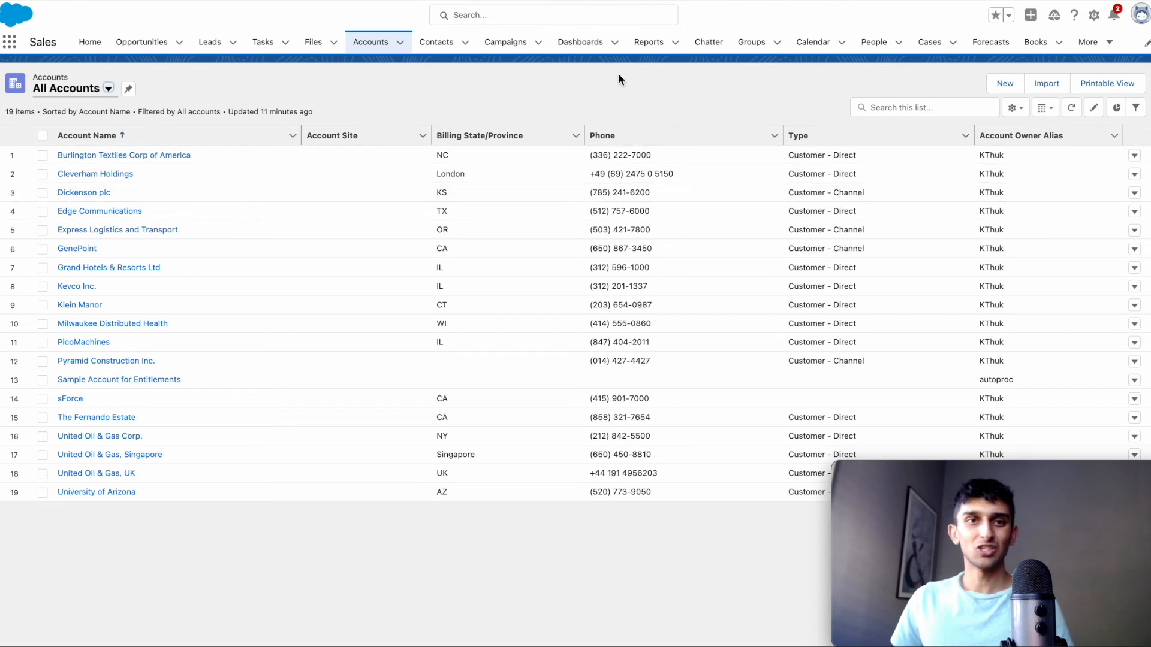
pyautogui.moveTo(191, 363)
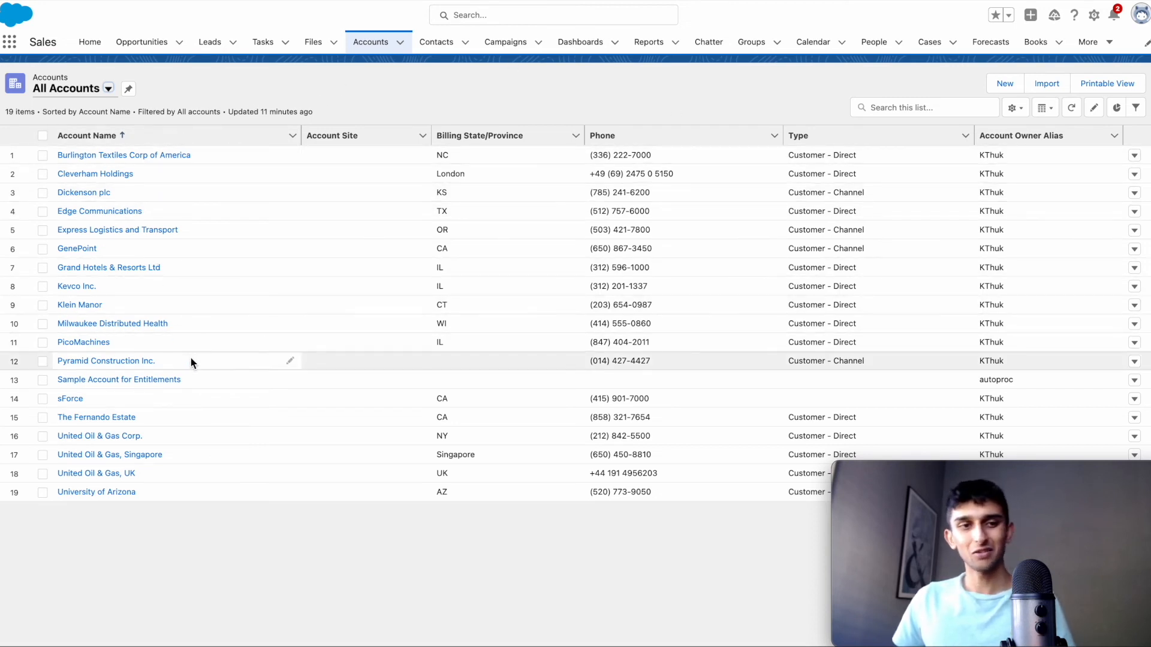
pyautogui.moveTo(161, 245)
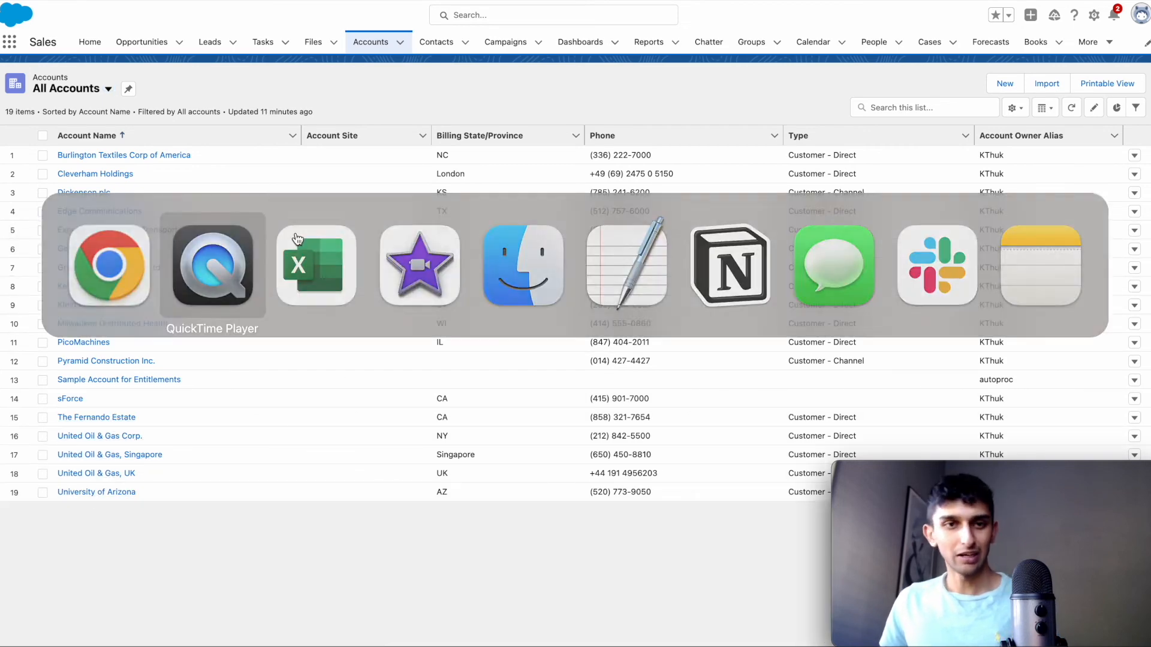
# - Bring Excel to the front after reviewing the 19-account All Accounts list
pyautogui.click(315, 266)
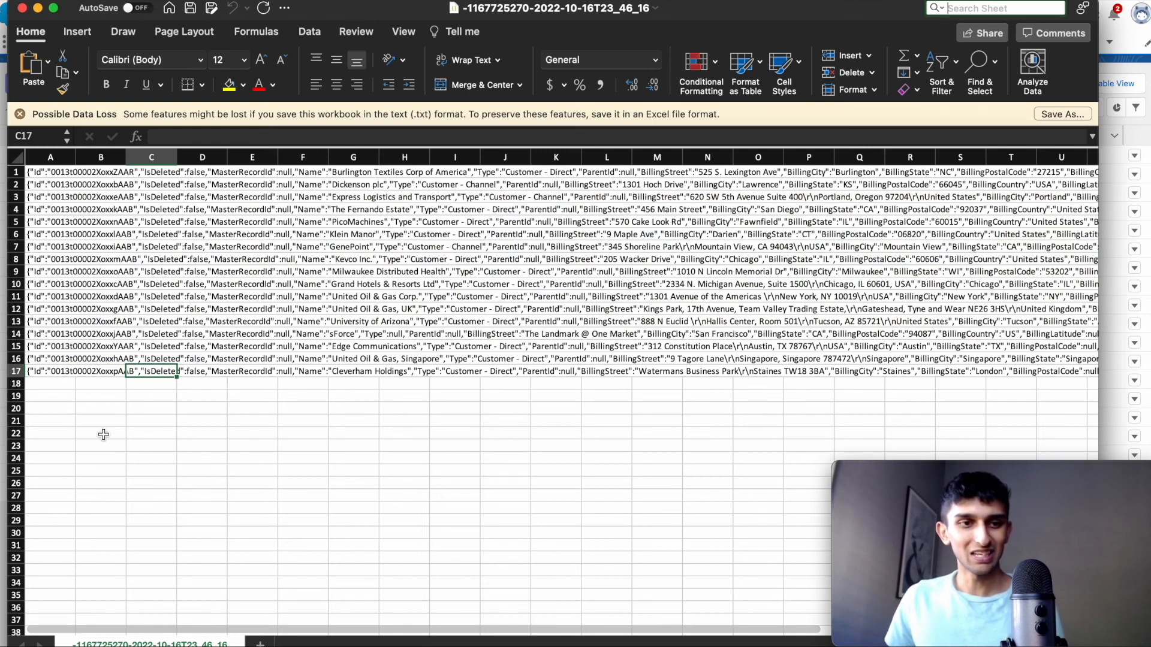
pyautogui.moveTo(740, 225)
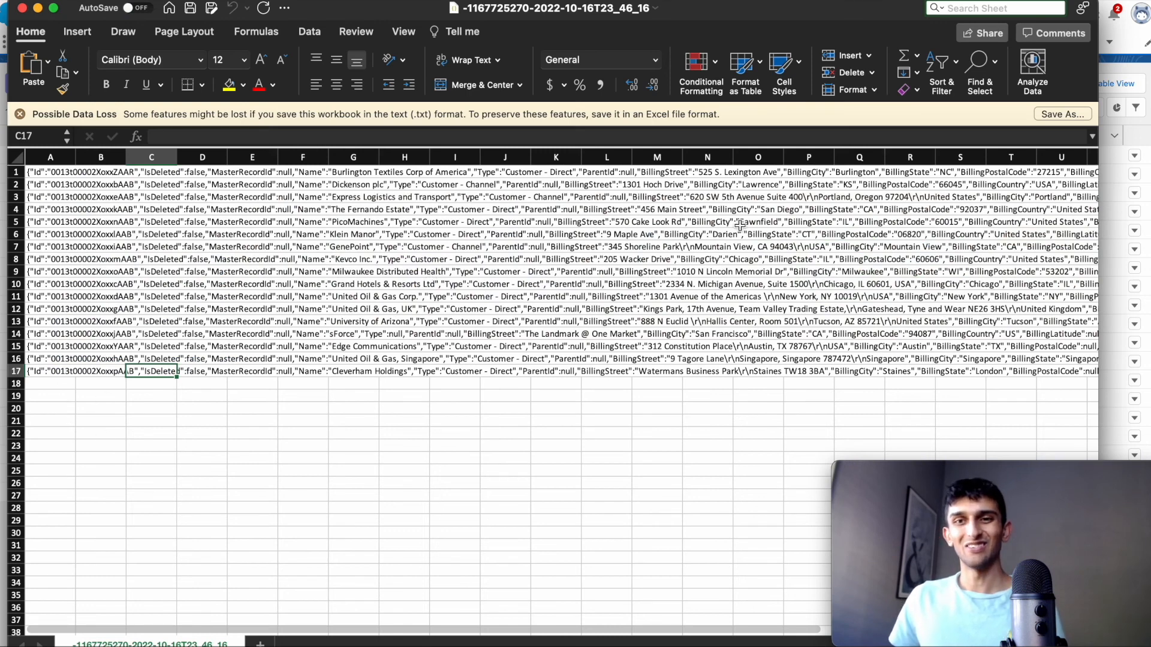